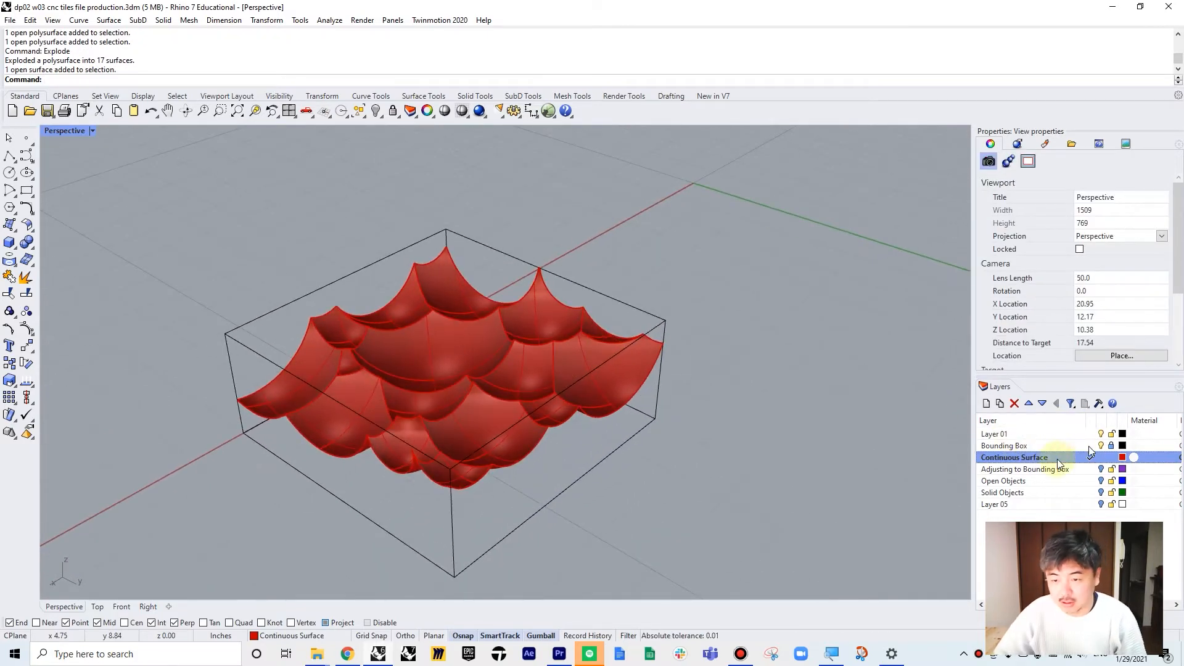
Step: Join the red tile's 17 surfaces and maximize the Perspective viewport
click(1015, 456)
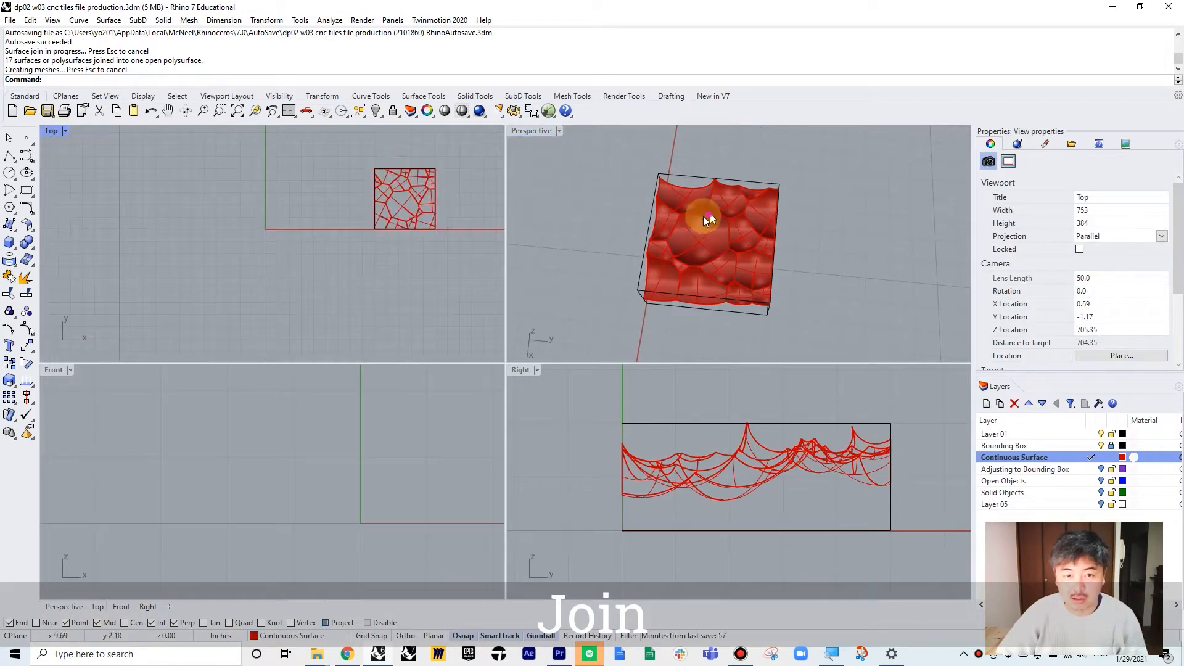
double_click(530, 131)
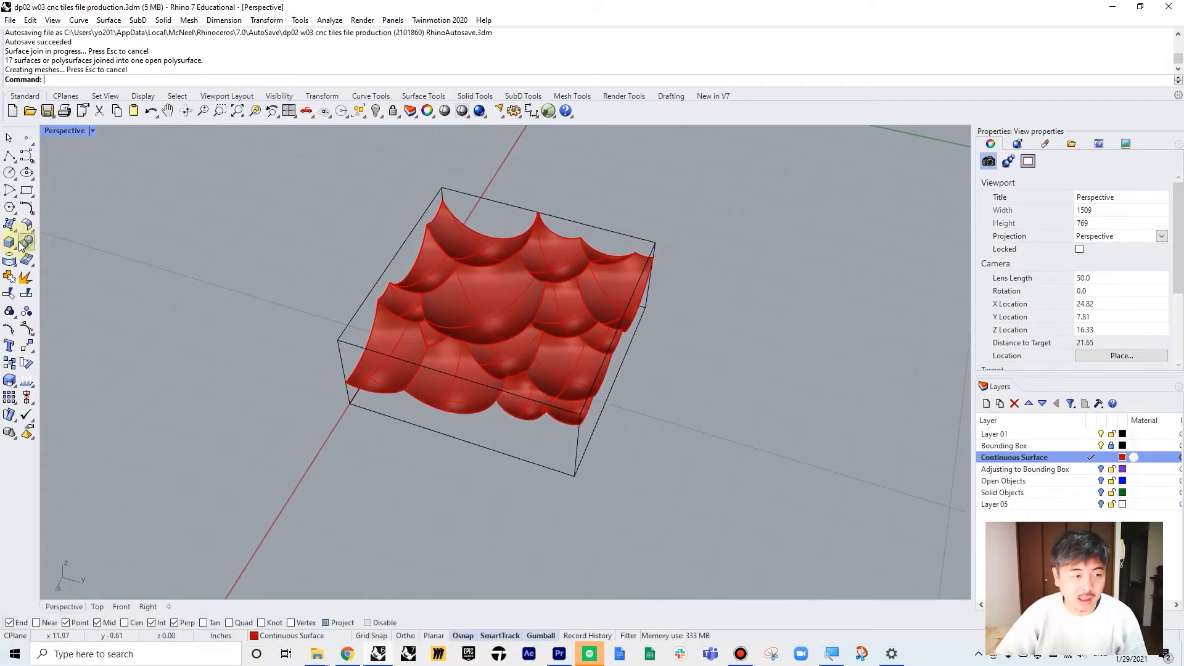
mouse_move(321, 334)
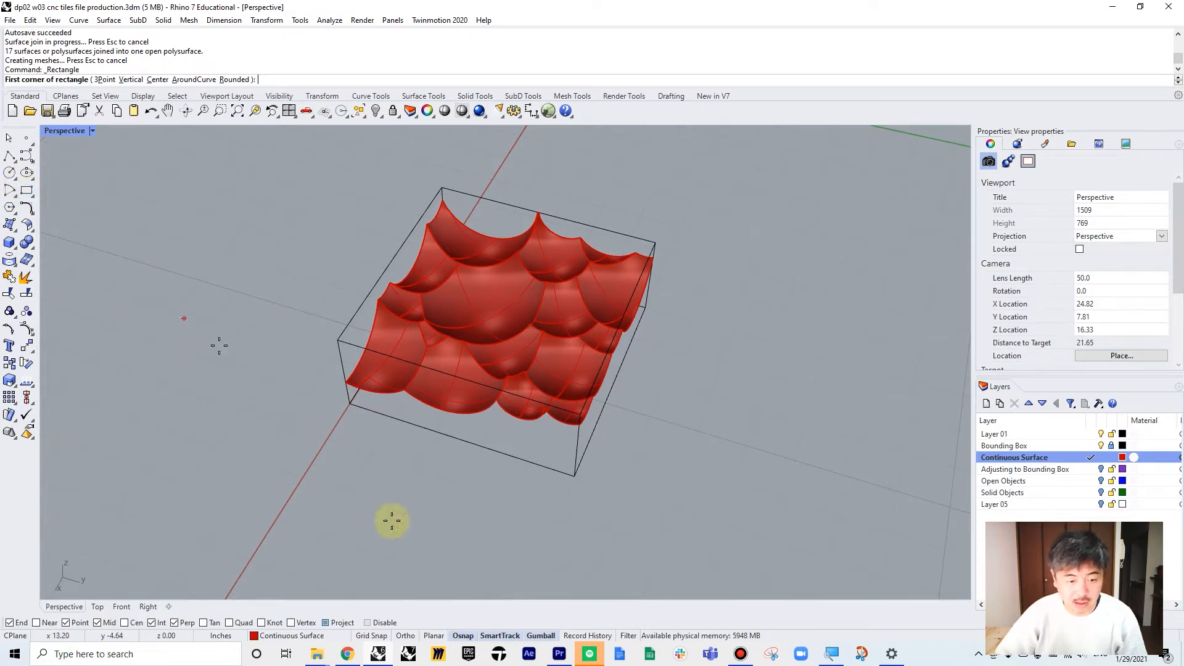
mouse_move(511, 654)
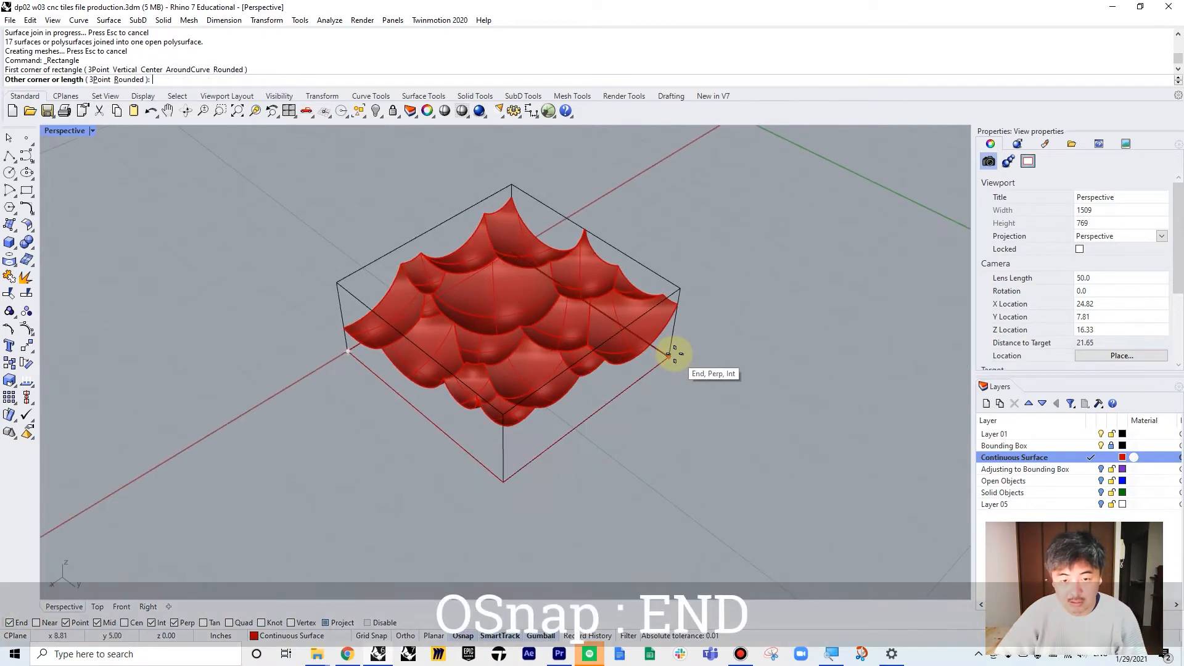
Step: Box the red tile's bounding box base, split it with the wavy surface, and join into a solid
click(668, 353)
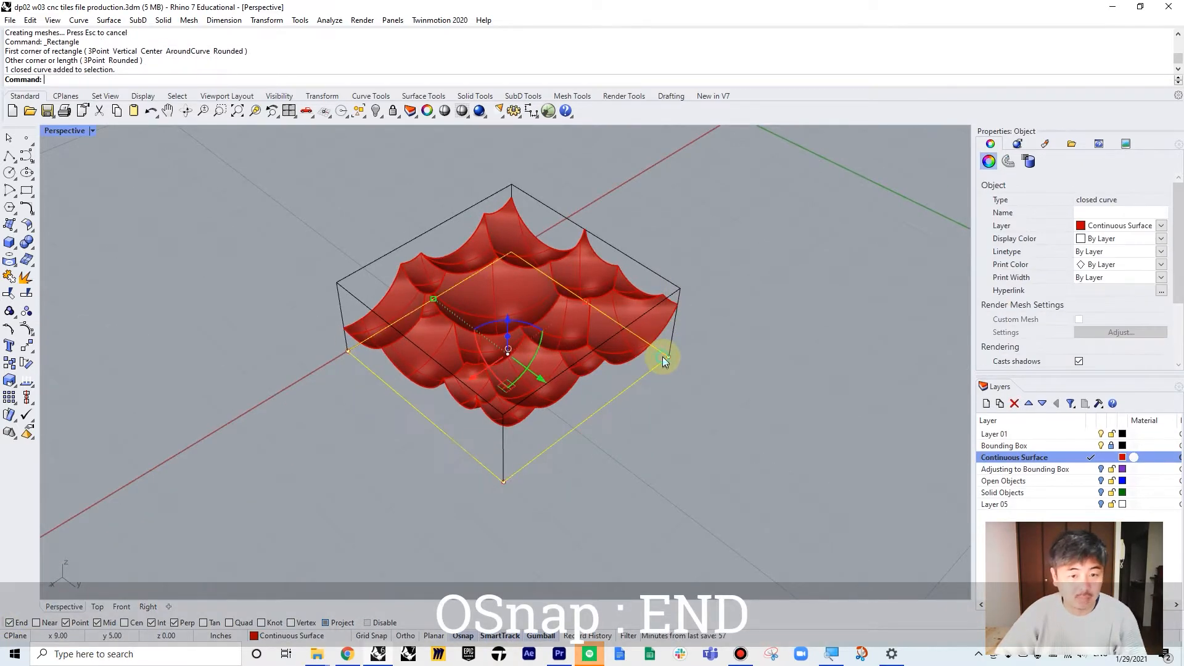
key(Delete)
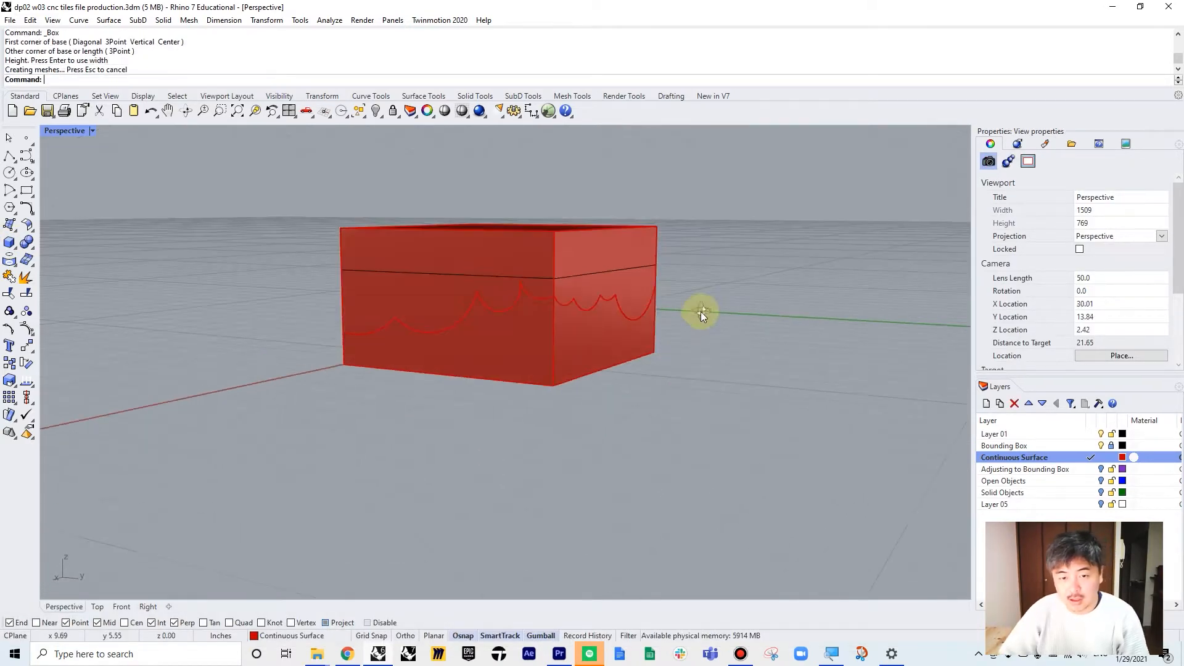
click(702, 313)
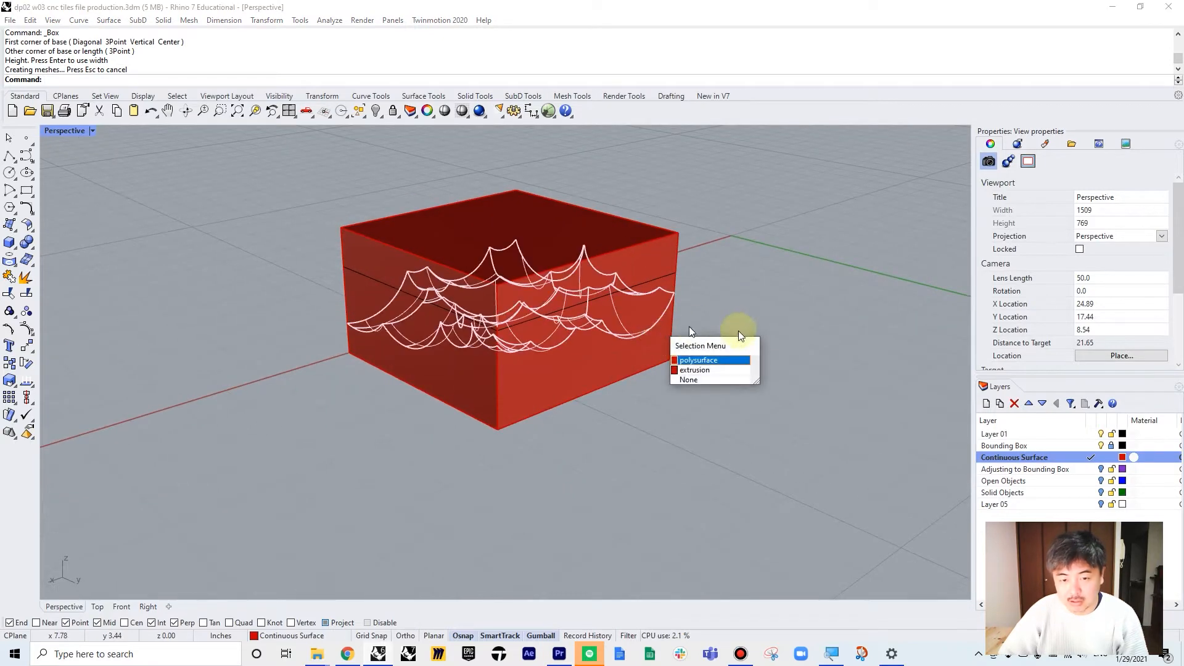
click(693, 370)
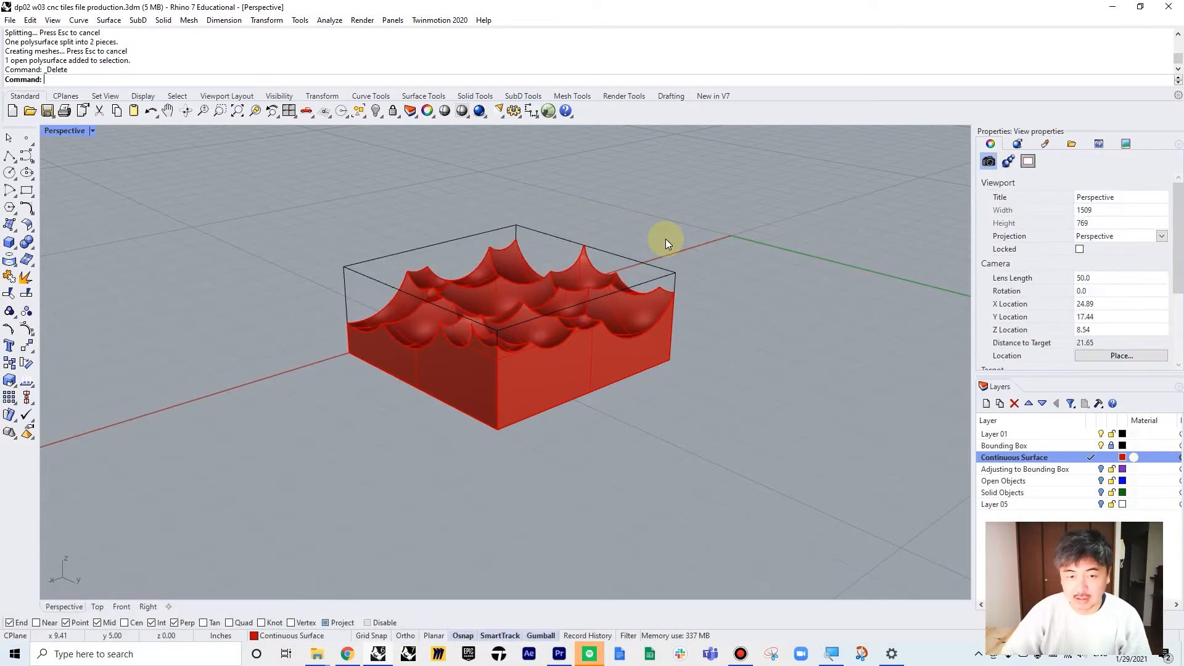
click(484, 325)
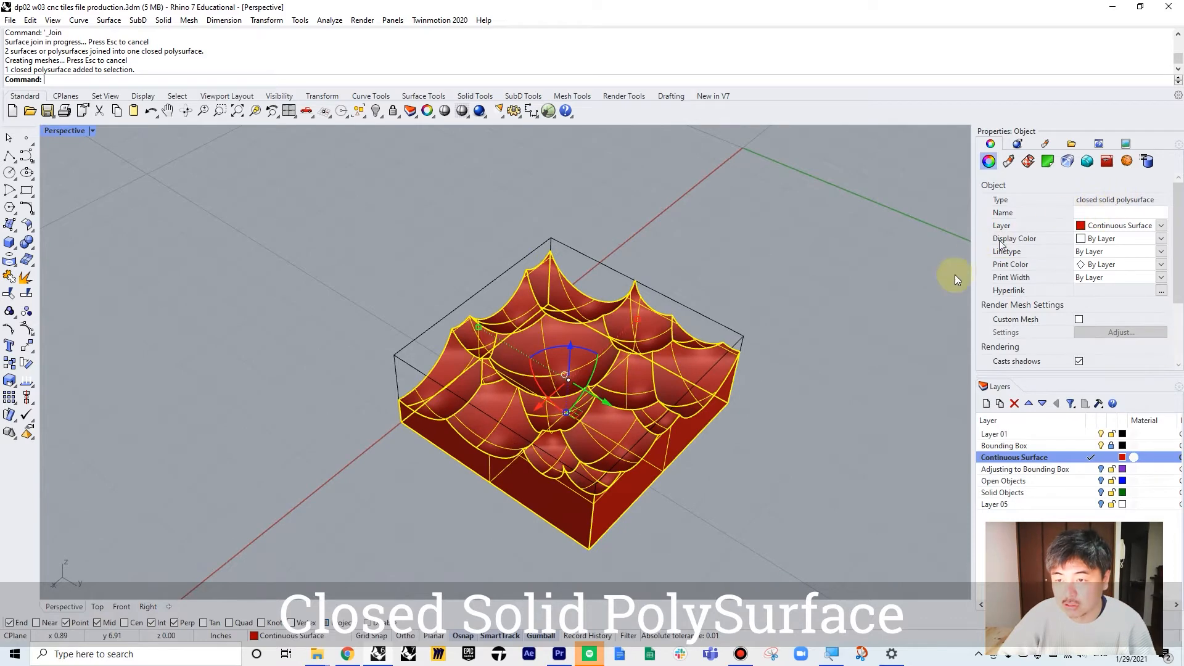
click(706, 360)
text(Split)
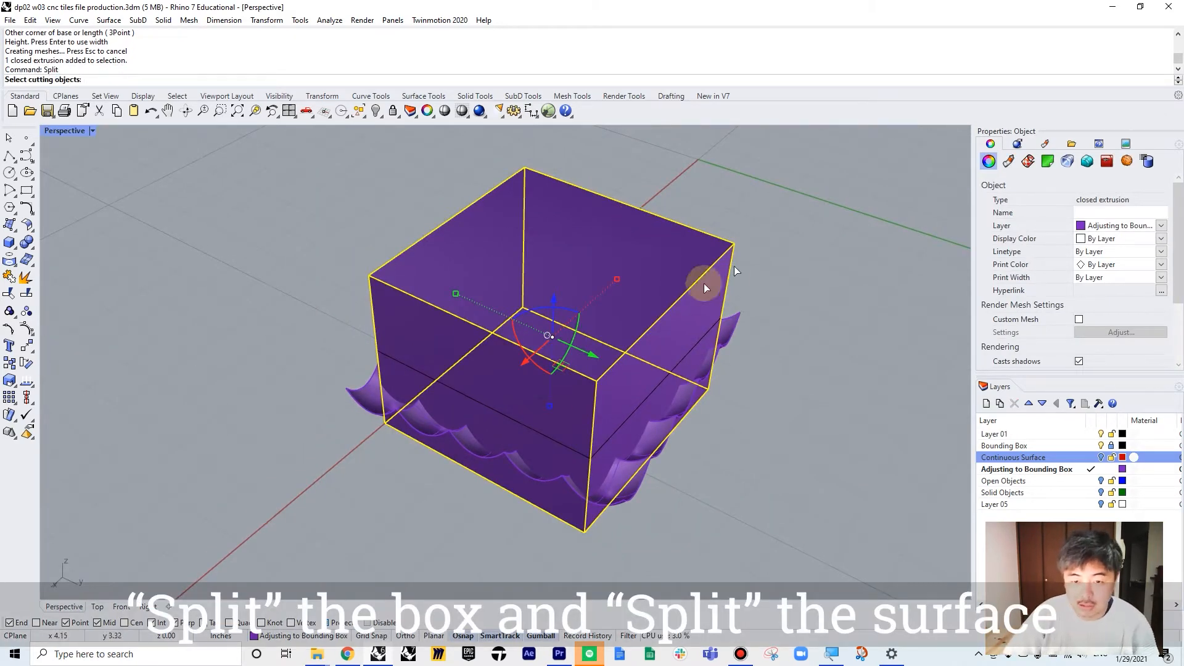
Step: Split the purple tile's box using the wavy purple surface as the cutter
click(704, 285)
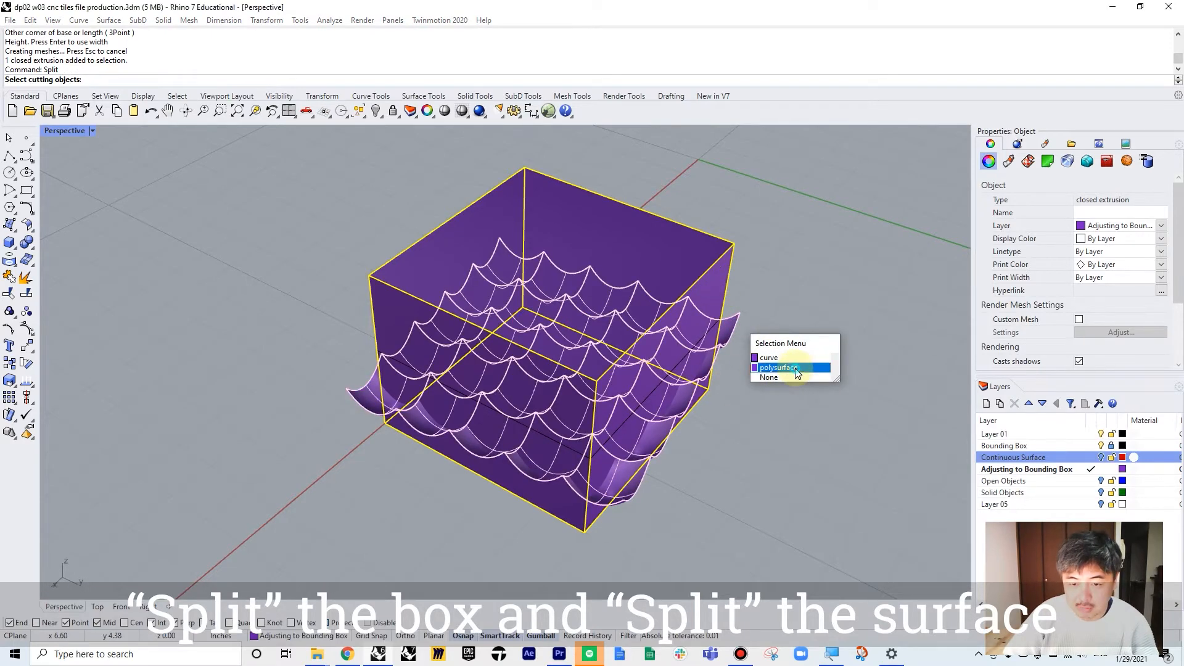
click(780, 367)
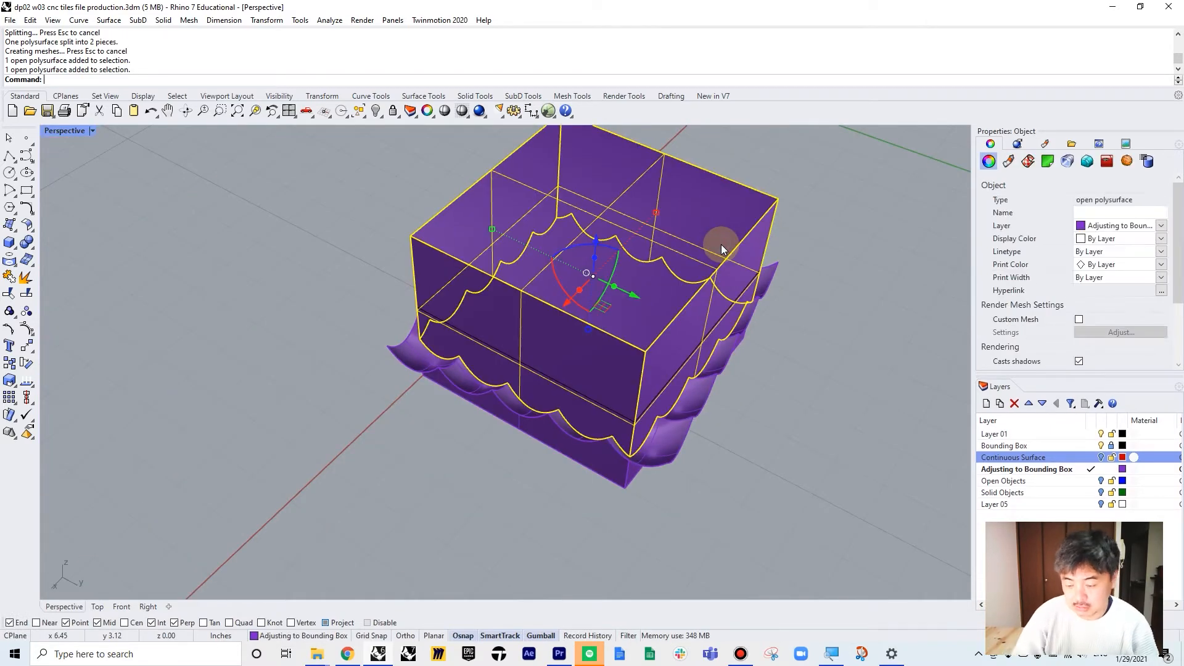
Step: Delete the two leftover cut pieces and join the box bottom with the trimmed surface
key(Delete)
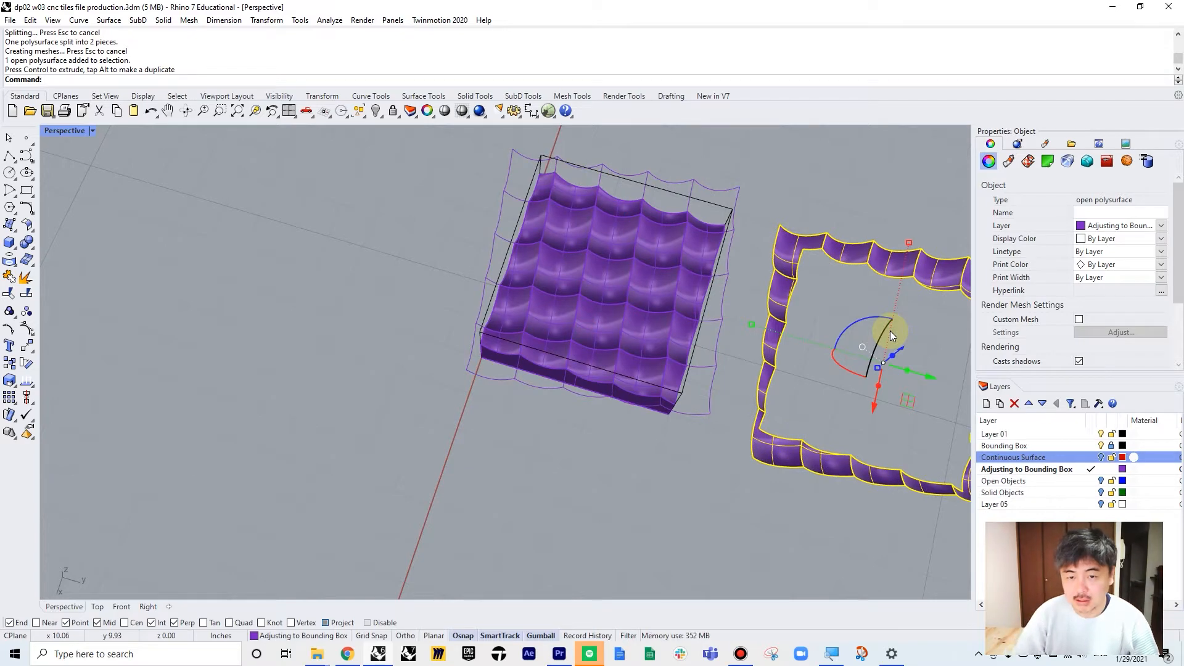
key(Delete)
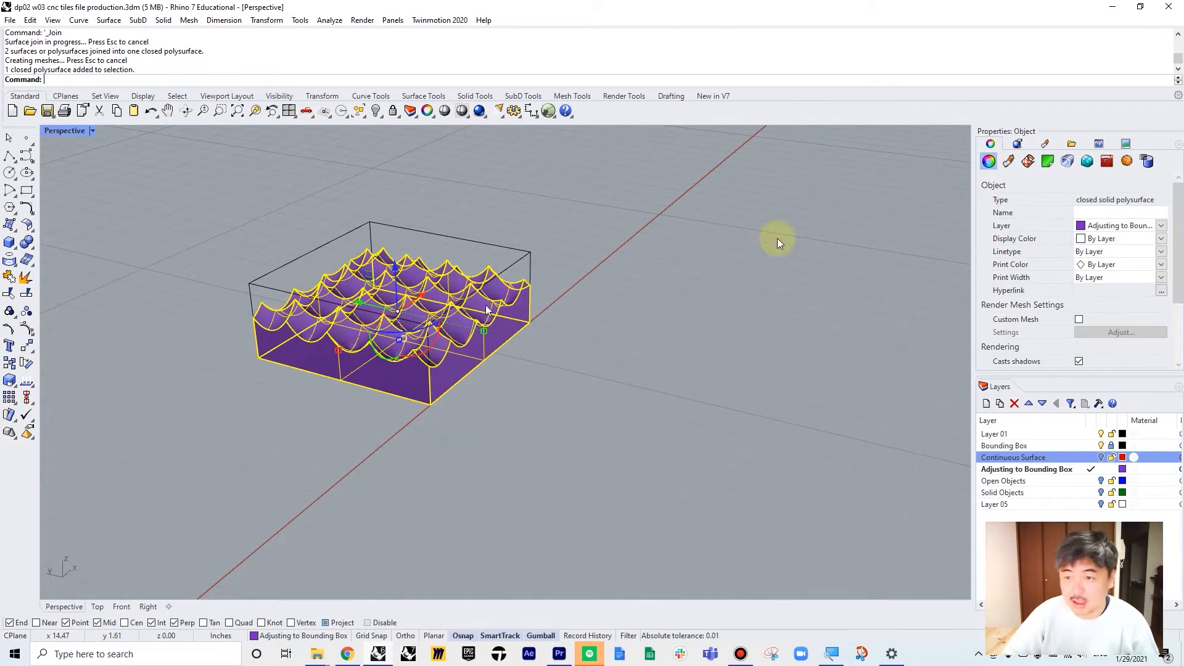
mouse_move(1110, 229)
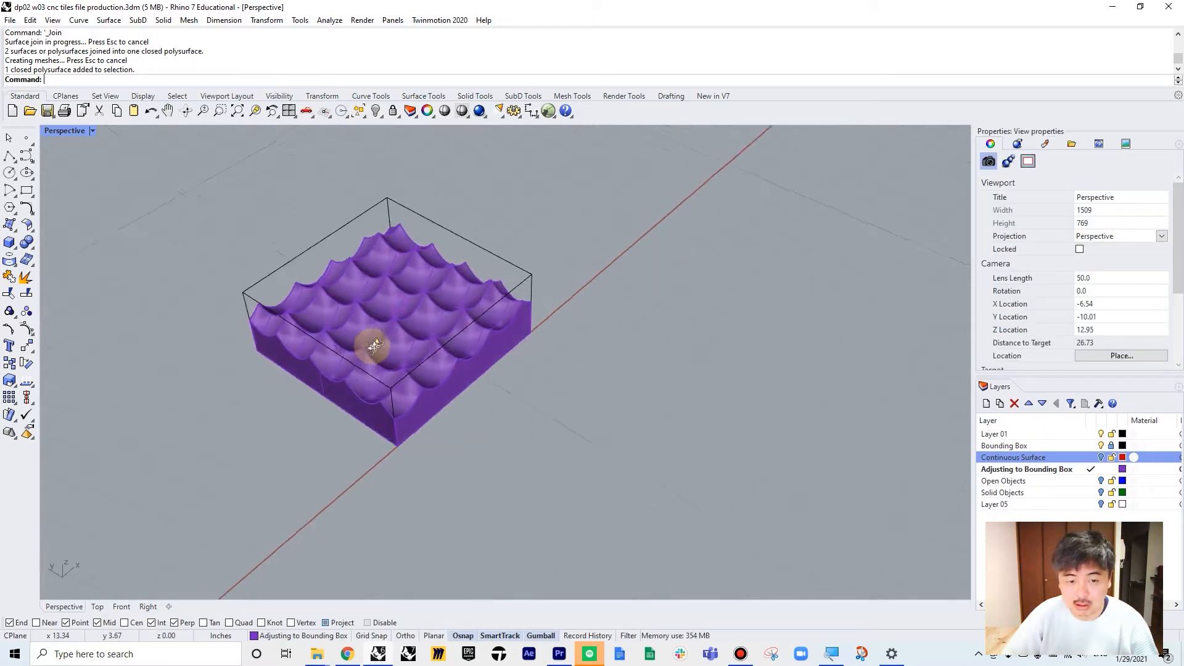
click(1005, 481)
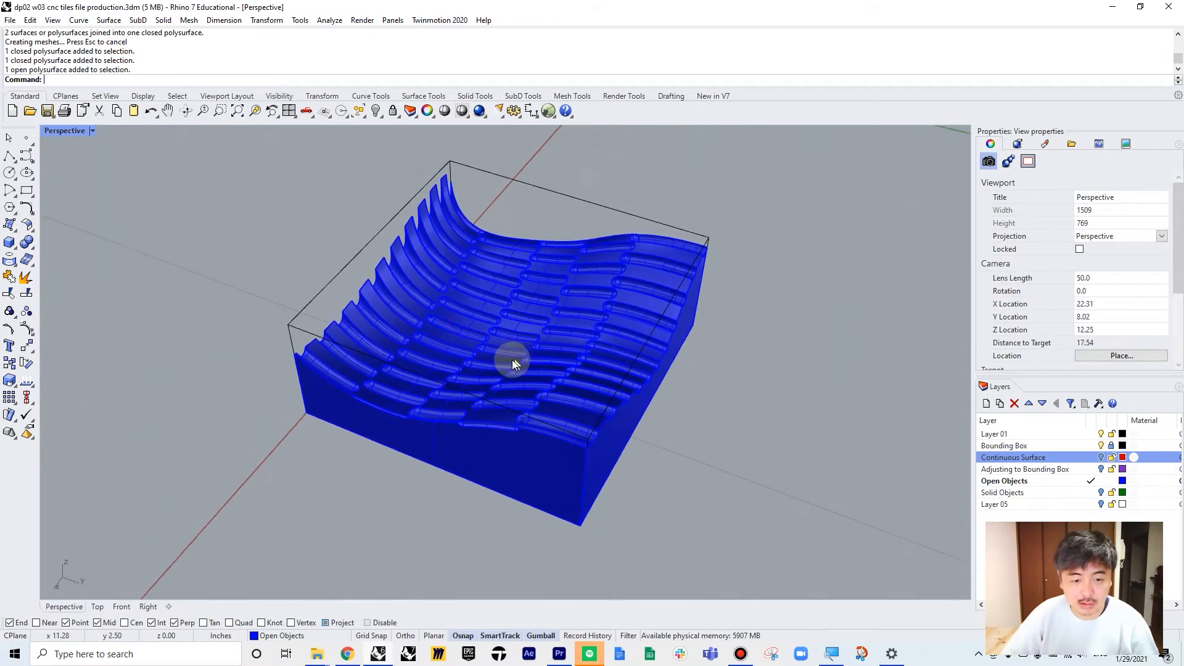
Step: Display only the blue tile's naked edges via ShowEdges and zoom in on the gap
click(513, 355)
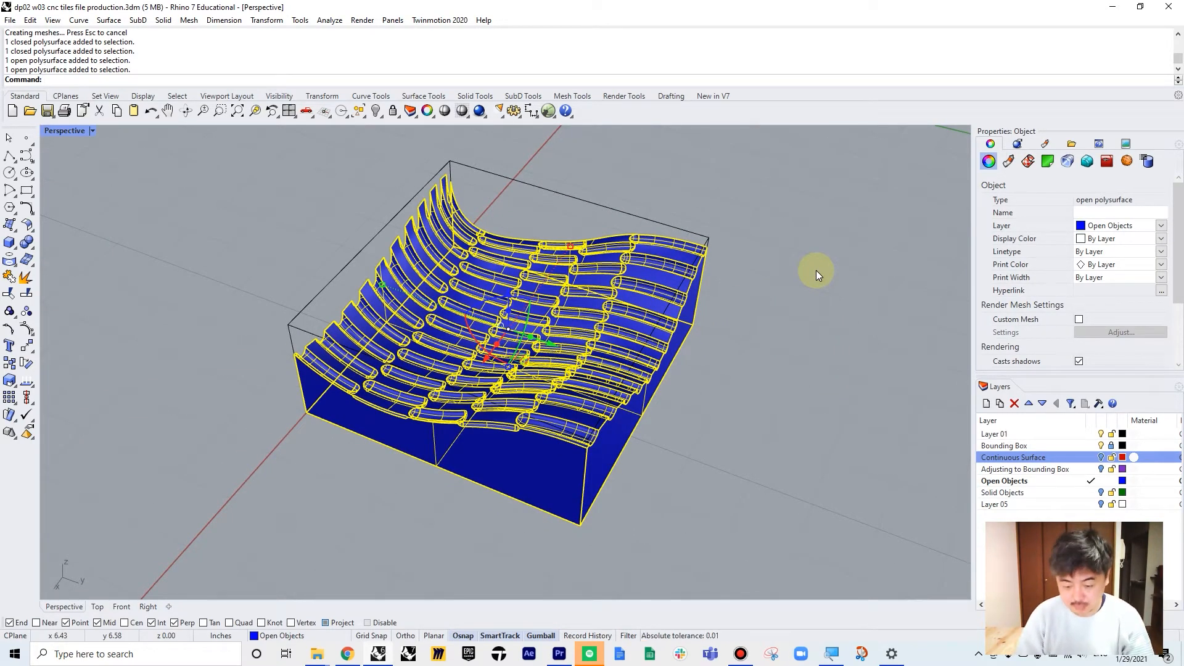
text(Show)
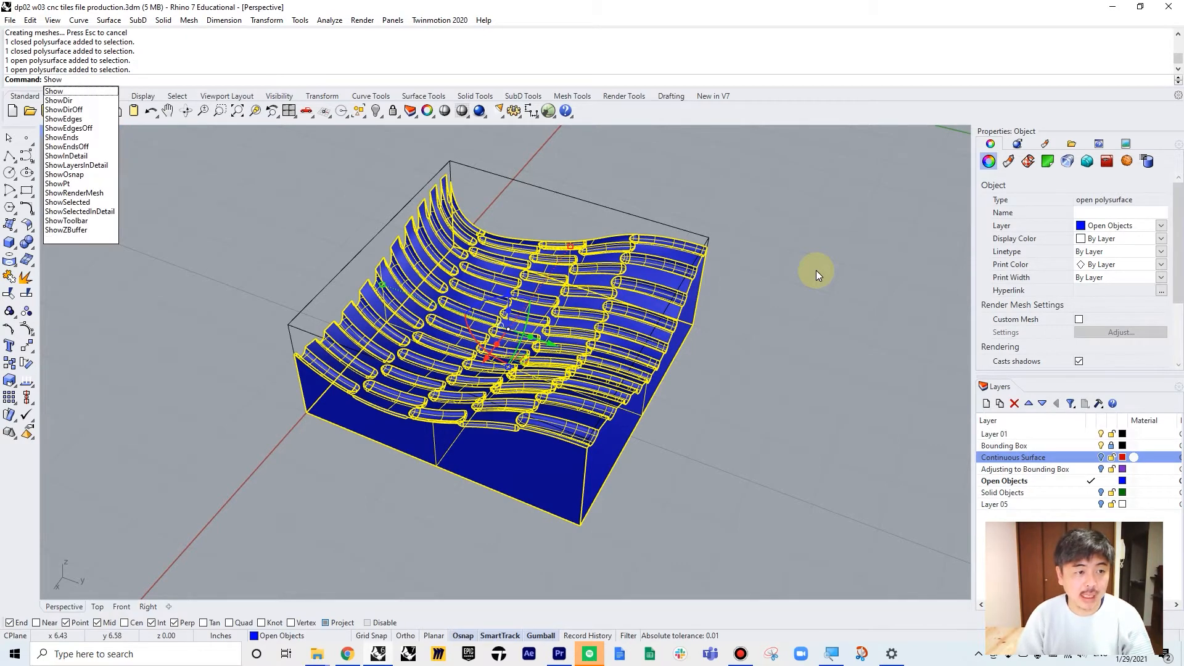
click(60, 119)
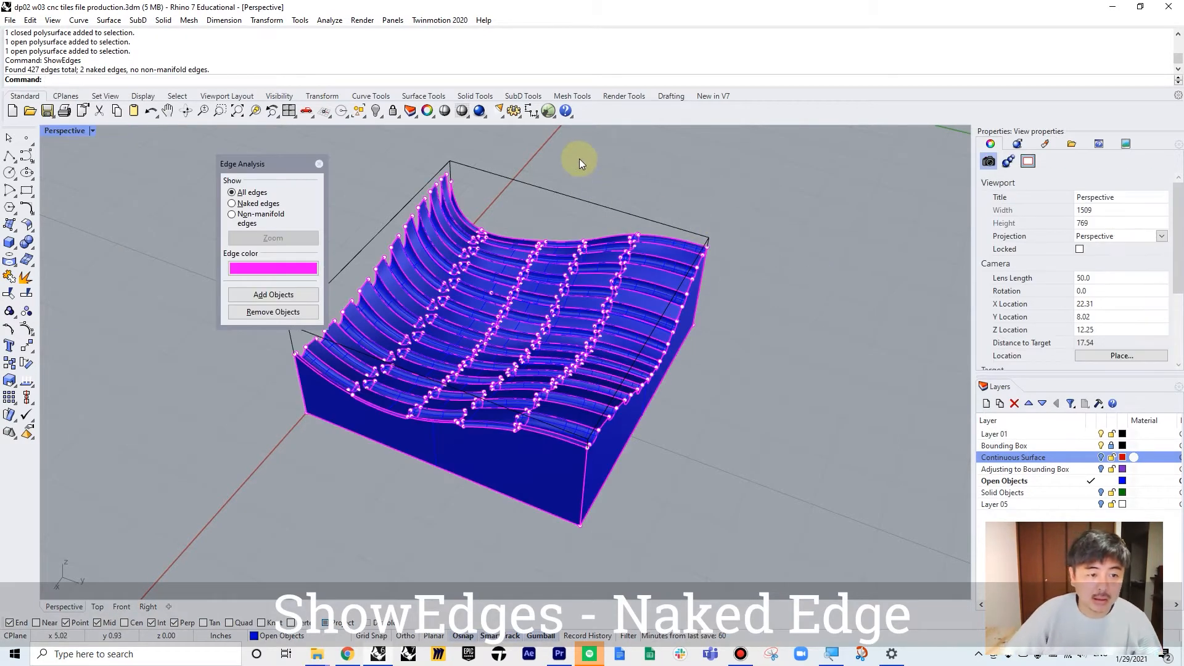
drag(241, 164, 777, 165)
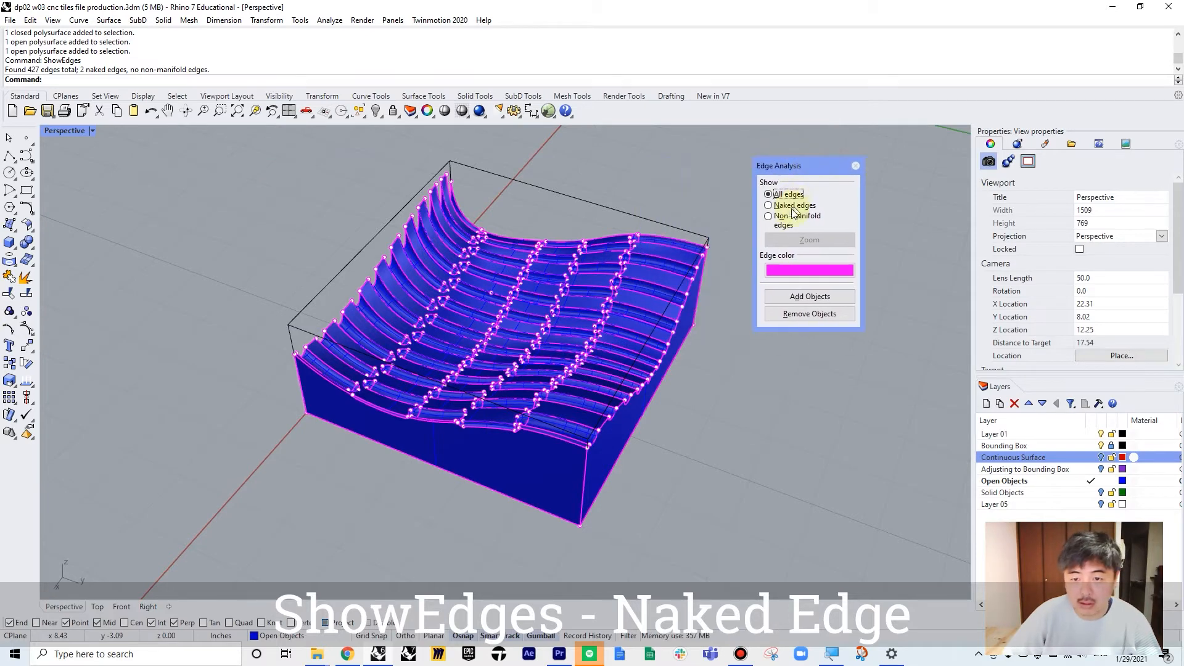
click(769, 205)
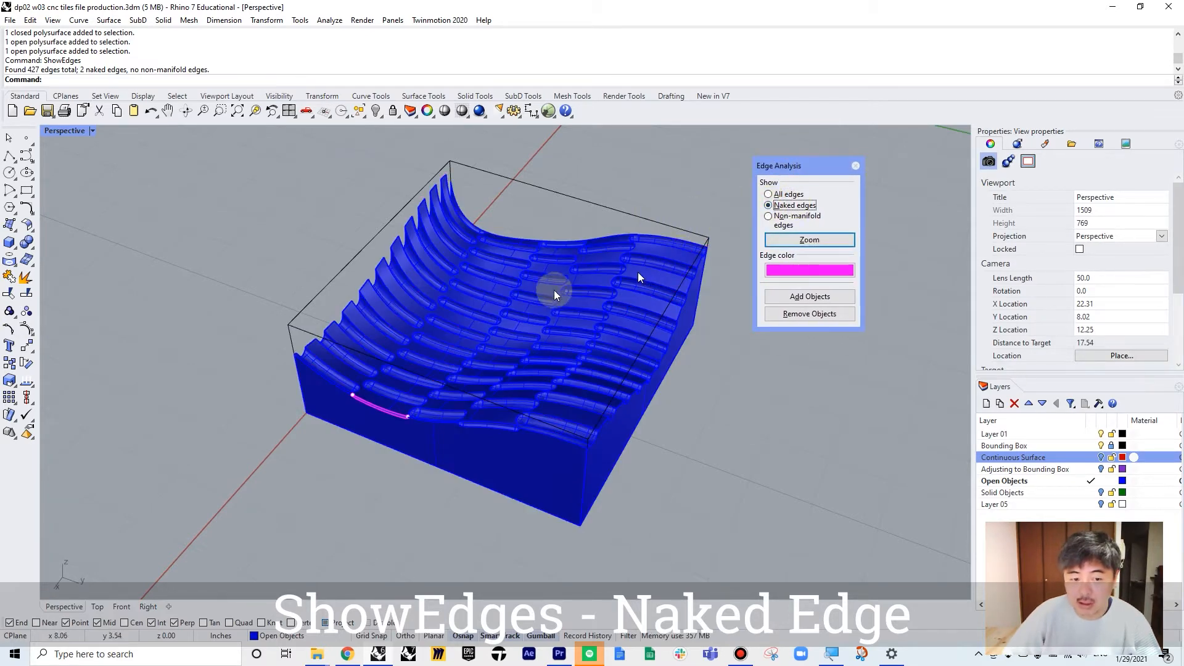
click(808, 240)
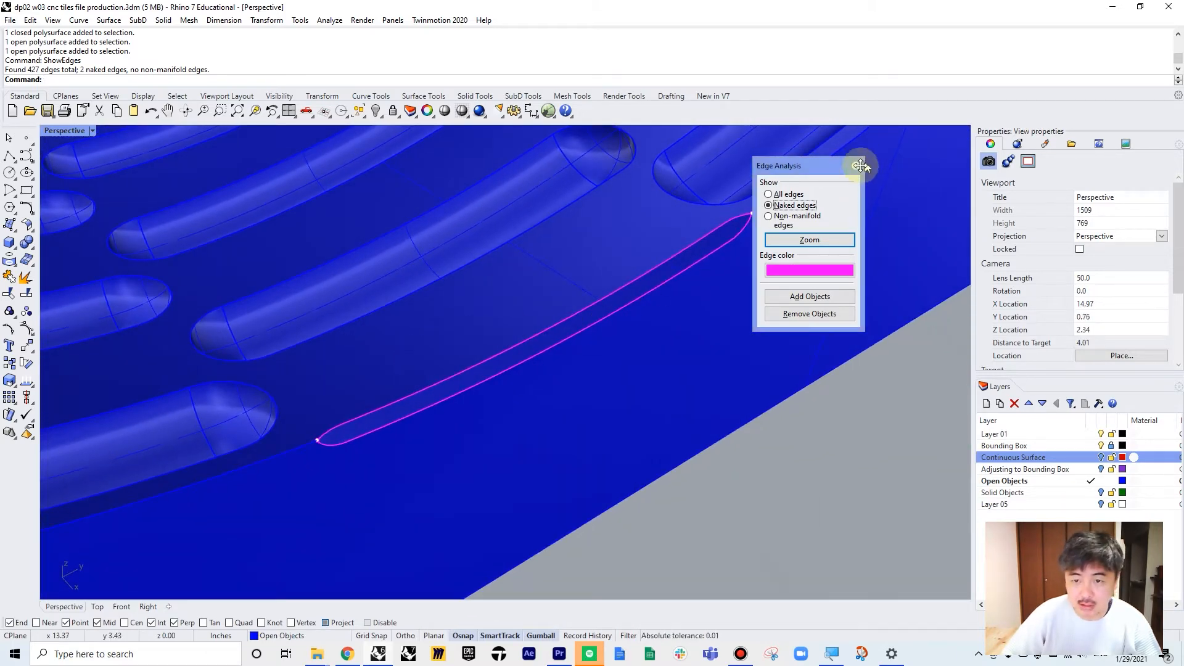
click(860, 165)
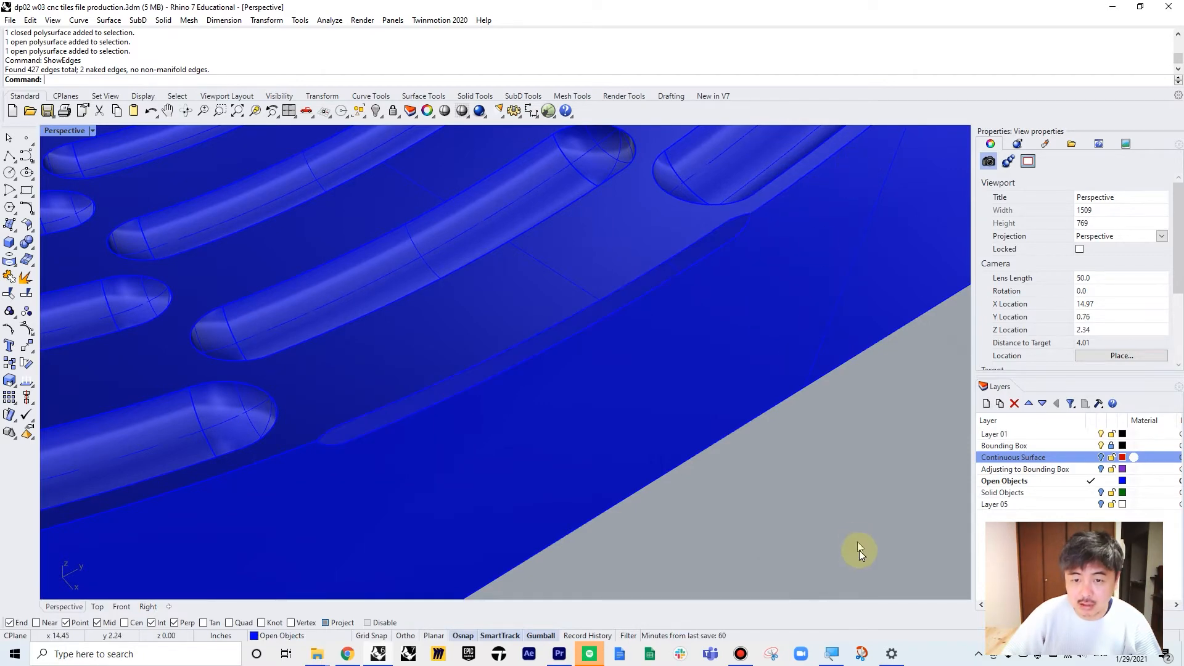
Step: Duplicate the gap's edges, patch them with an edge surface, and join it to the blue tile
click(837, 480)
text(Dup)
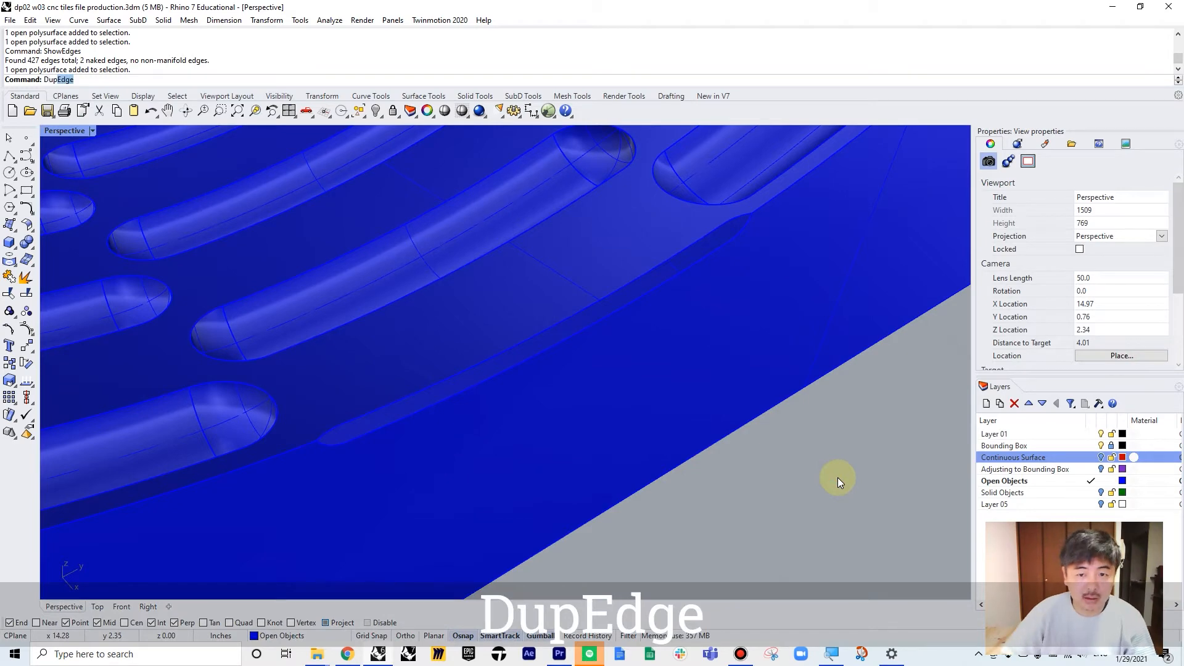
click(710, 234)
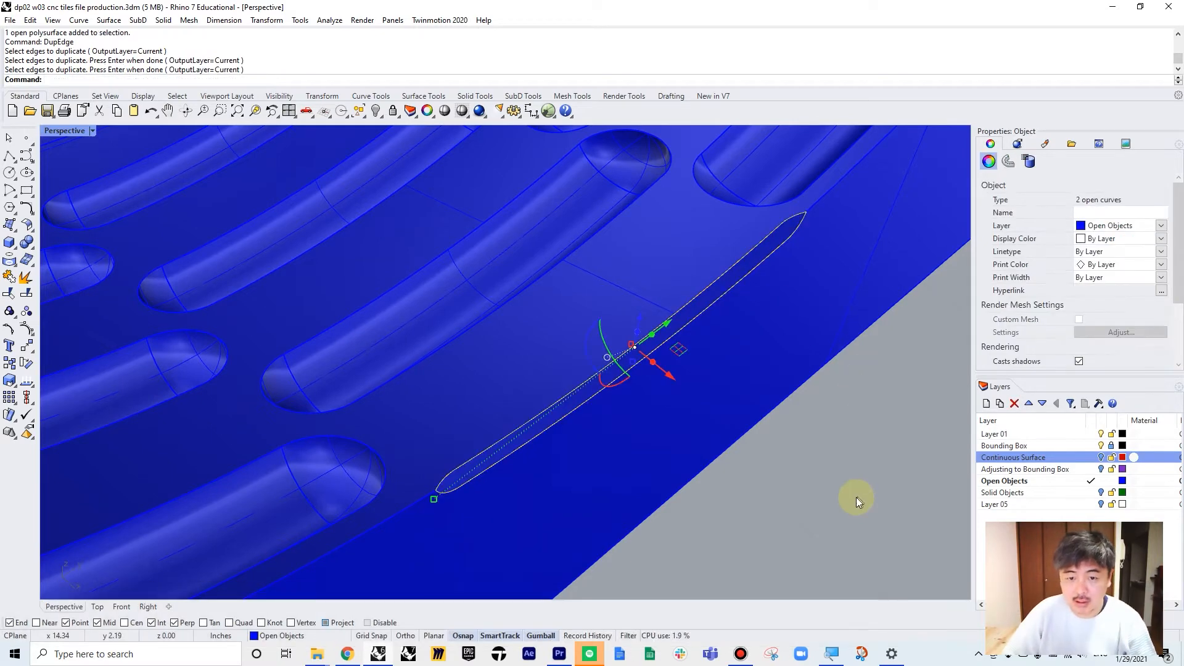
click(695, 320)
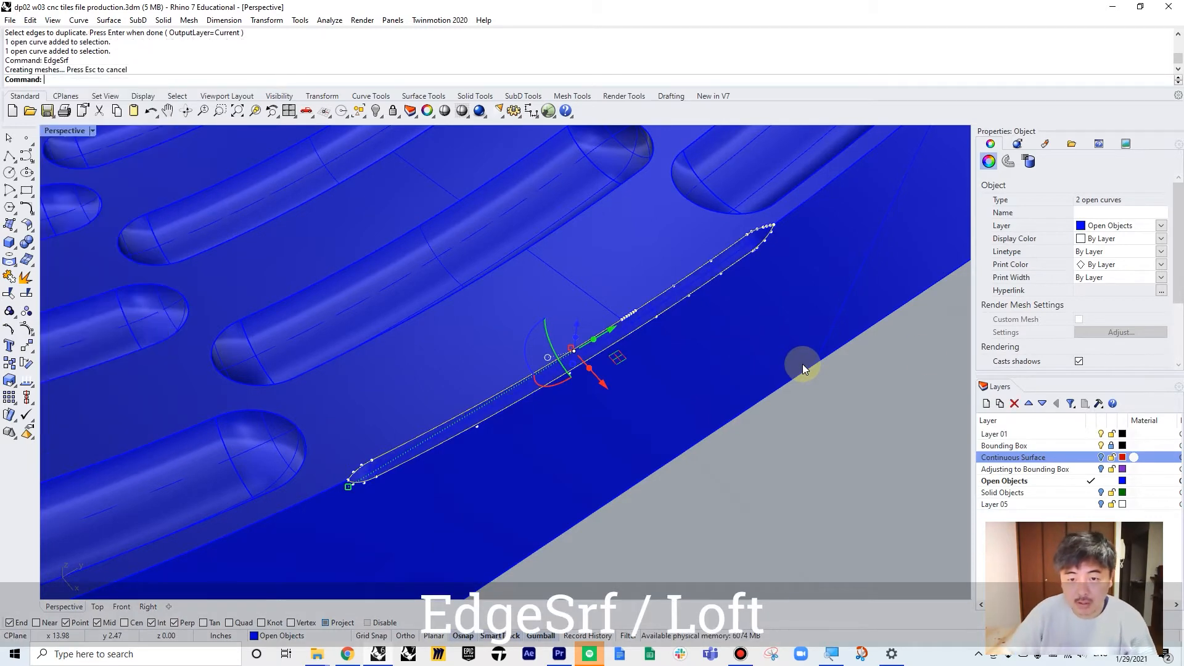
mouse_move(367, 475)
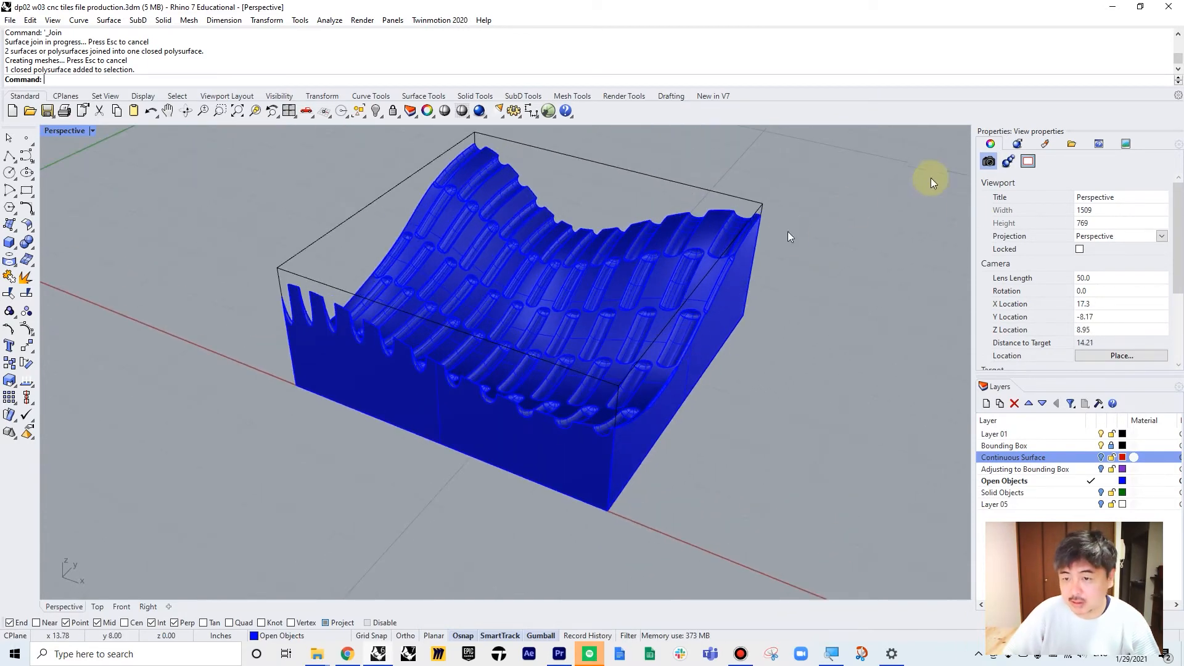
click(565, 111)
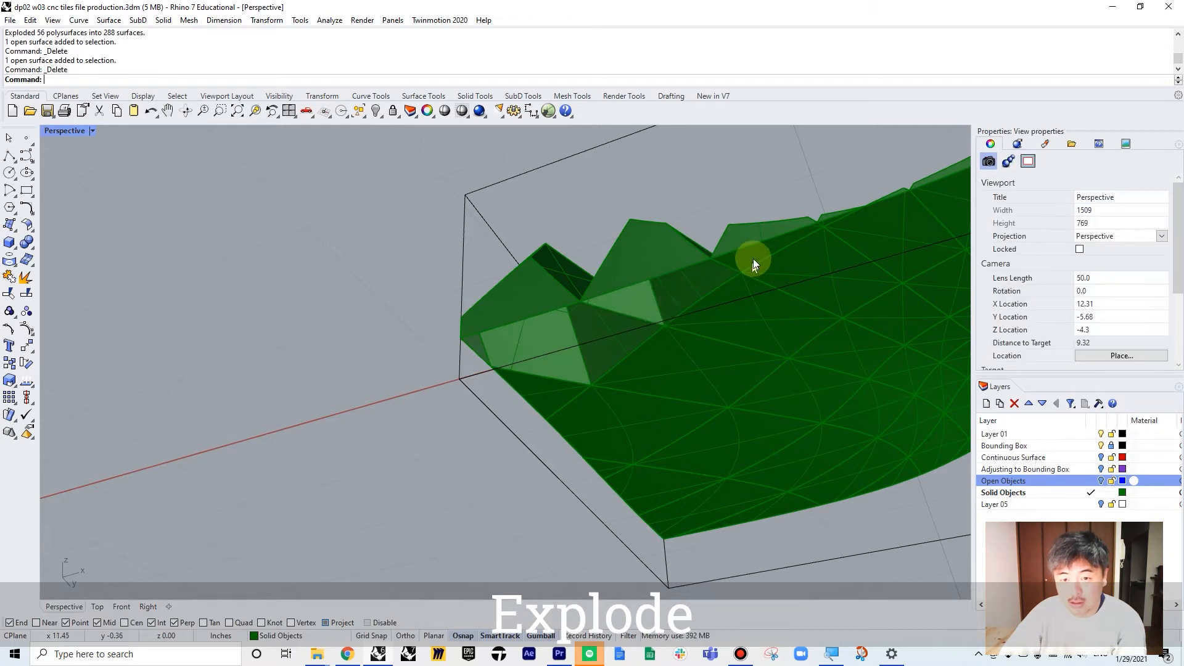
mouse_move(855, 232)
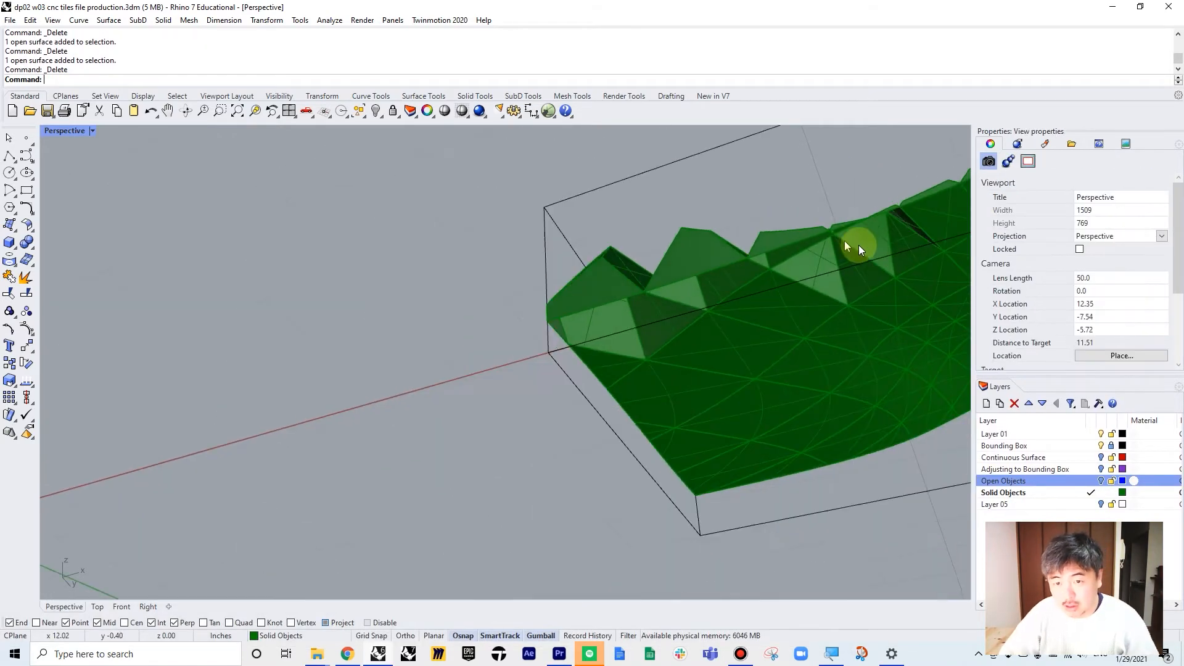
Step: Delete stray faces from the green tile and orbit to inspect its pointed underside
click(846, 249)
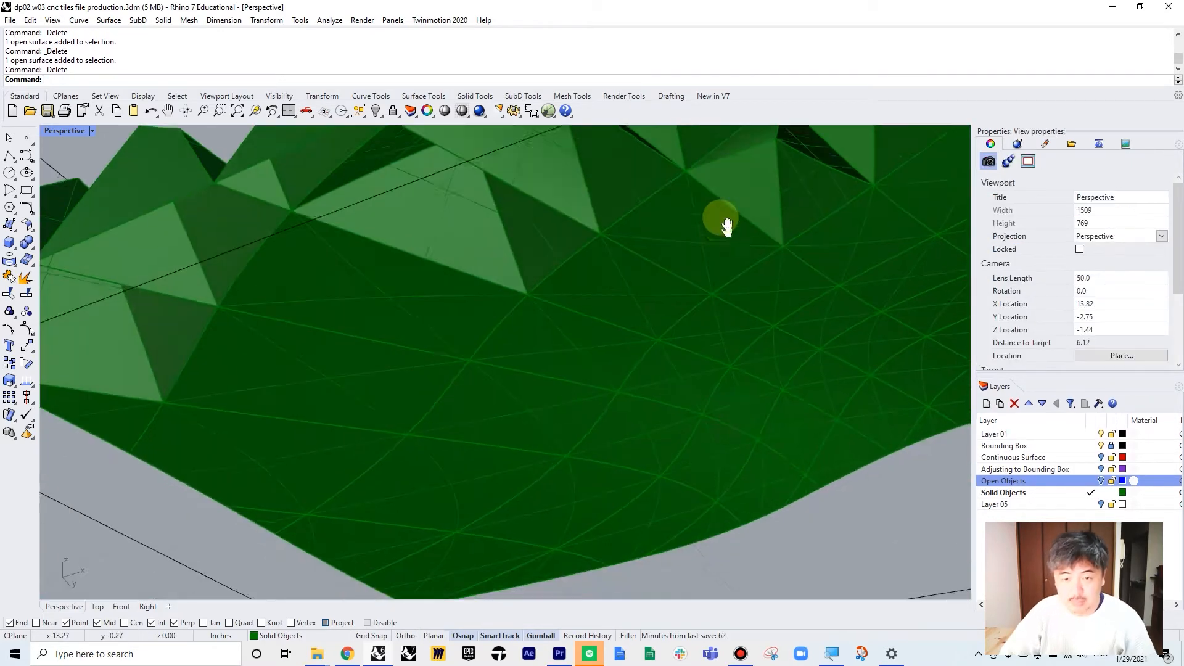
click(721, 222)
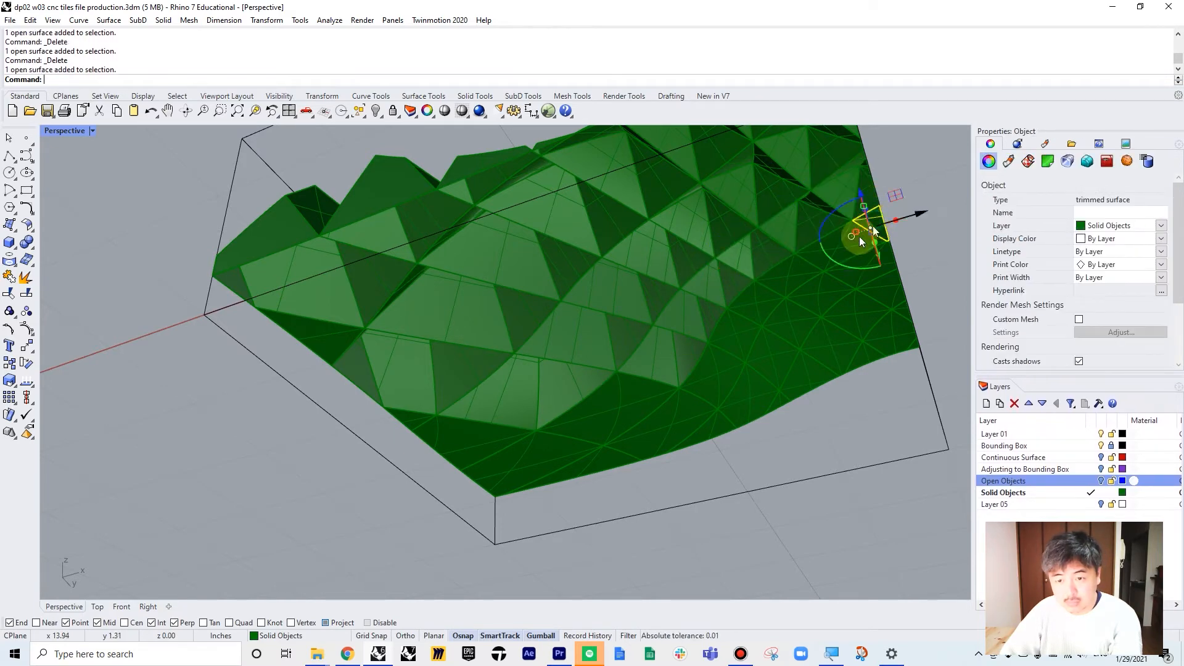
click(732, 338)
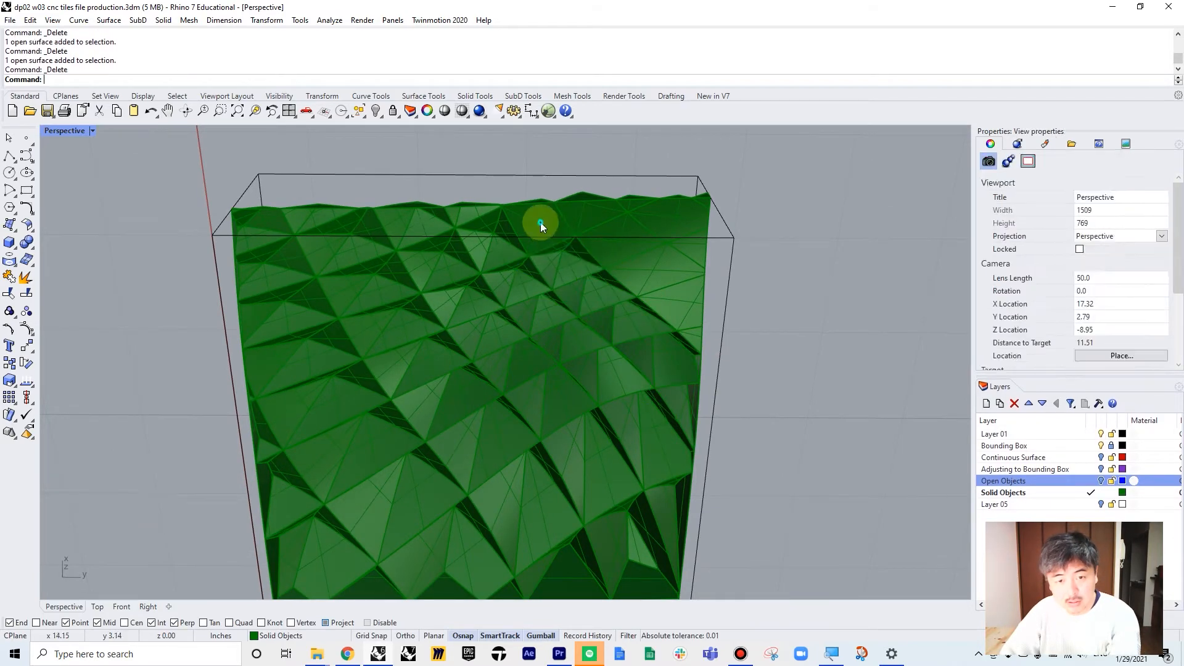
mouse_move(653, 215)
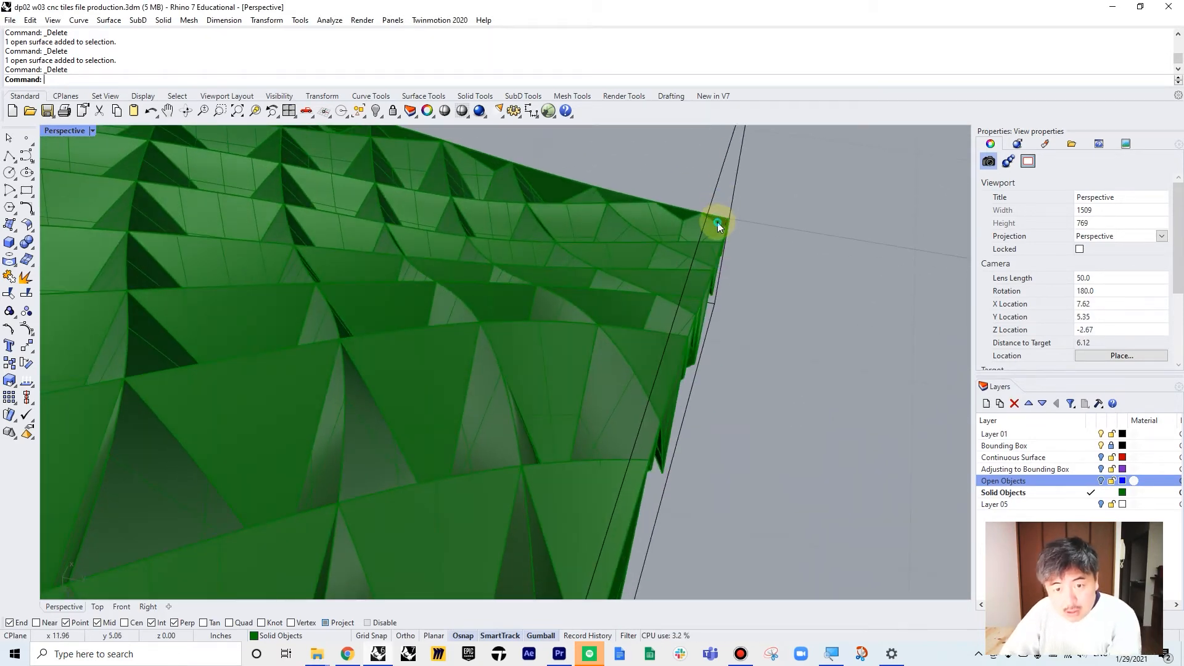
click(716, 219)
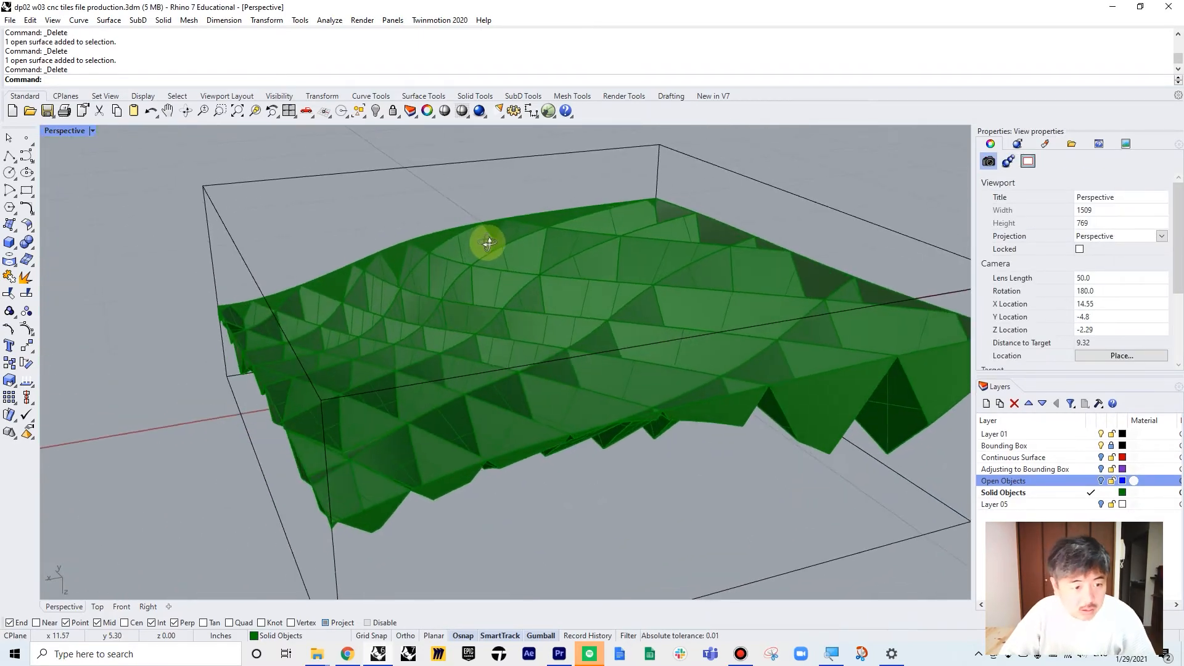
drag(487, 243, 432, 219)
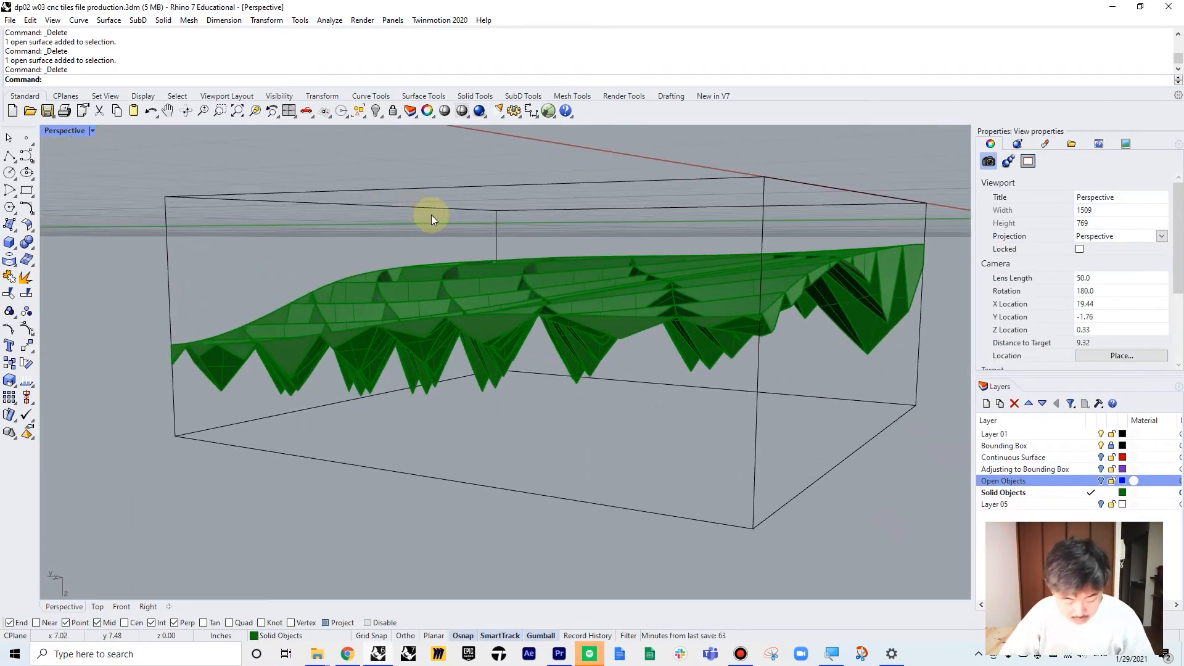
key(ctrl+z)
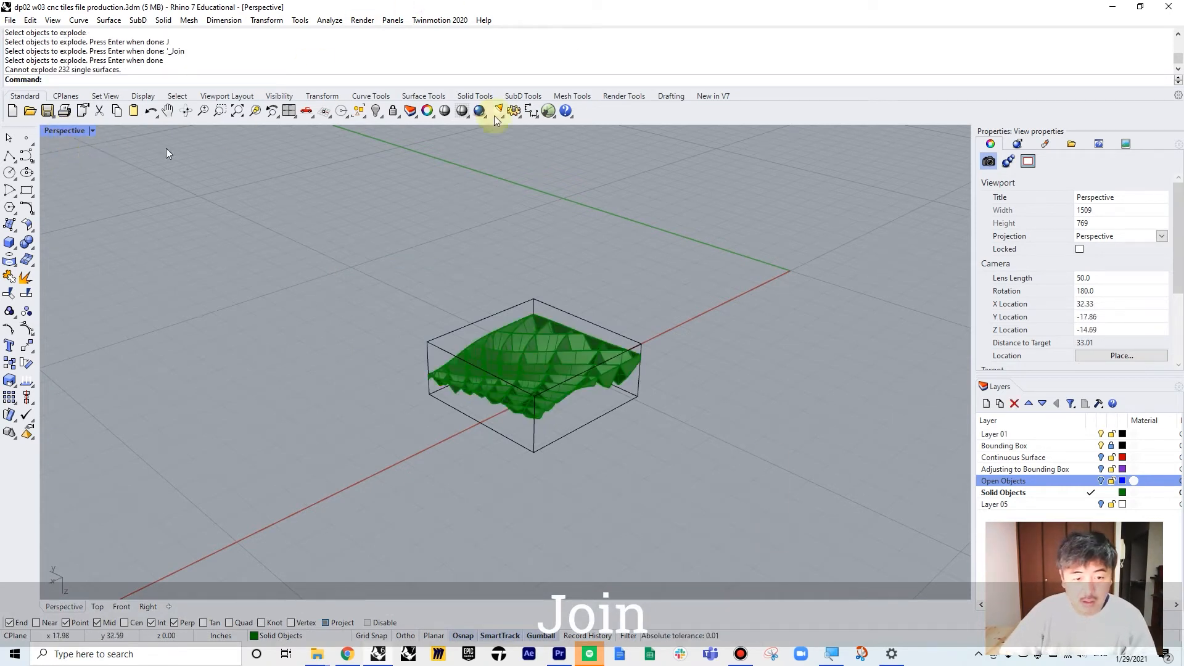
Step: Join the green tile's surfaces, zoom in, and remove the loose single face at its edge
click(534, 370)
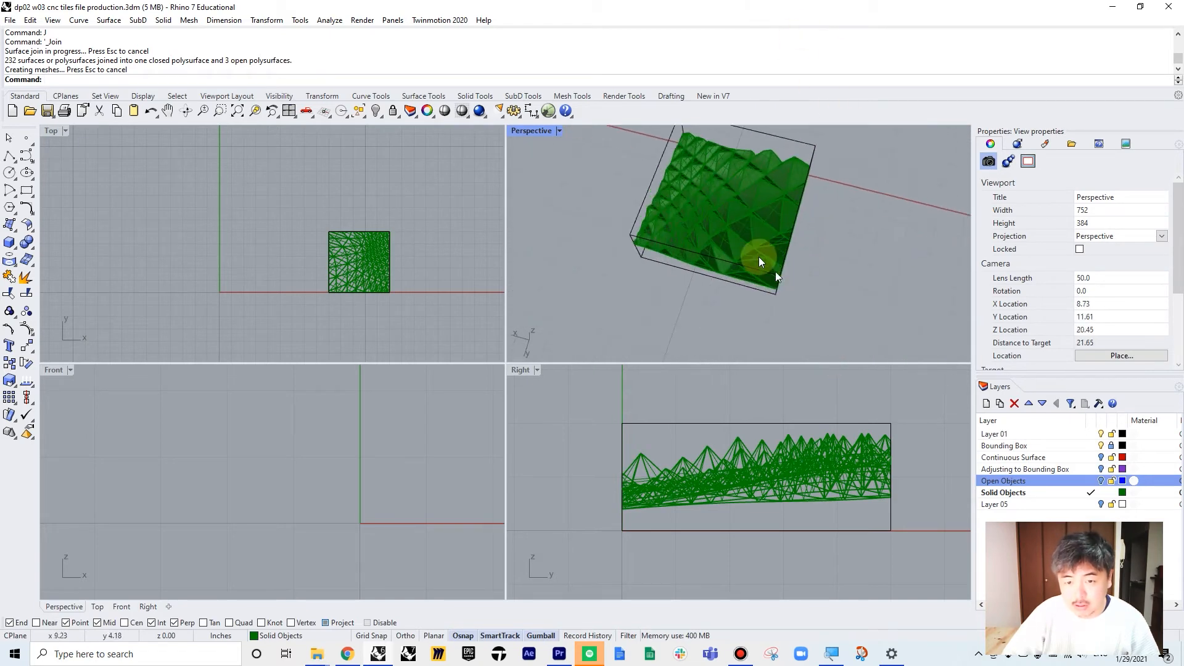
double_click(531, 131)
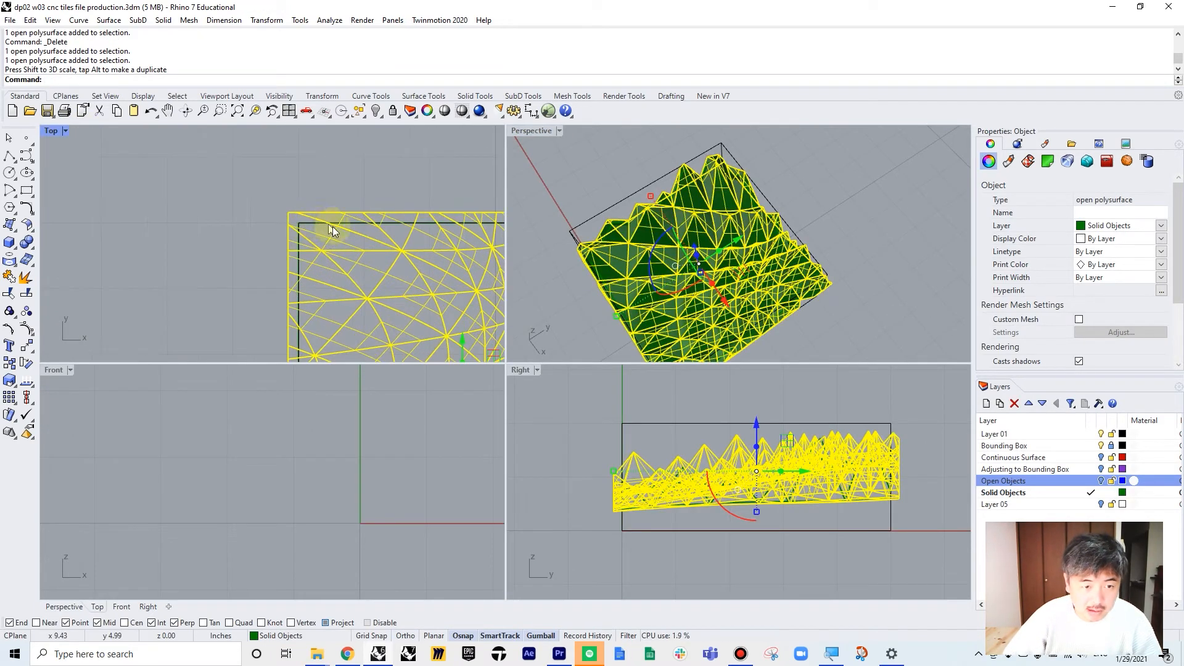
scroll(up, 3)
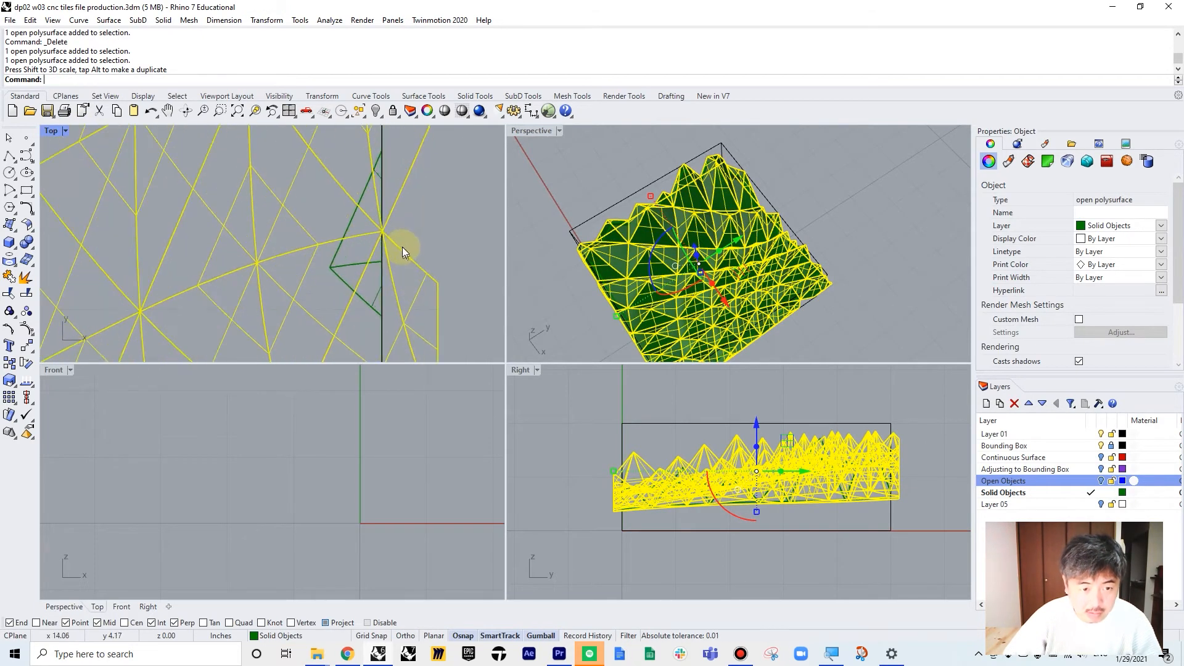
click(338, 274)
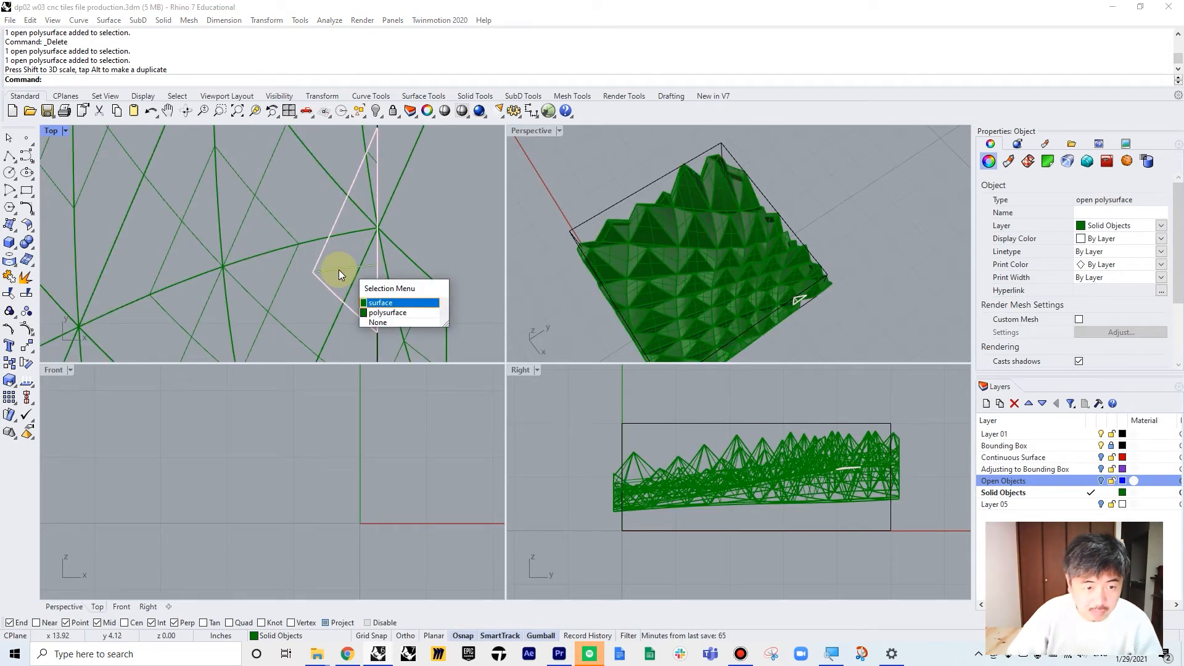
click(387, 313)
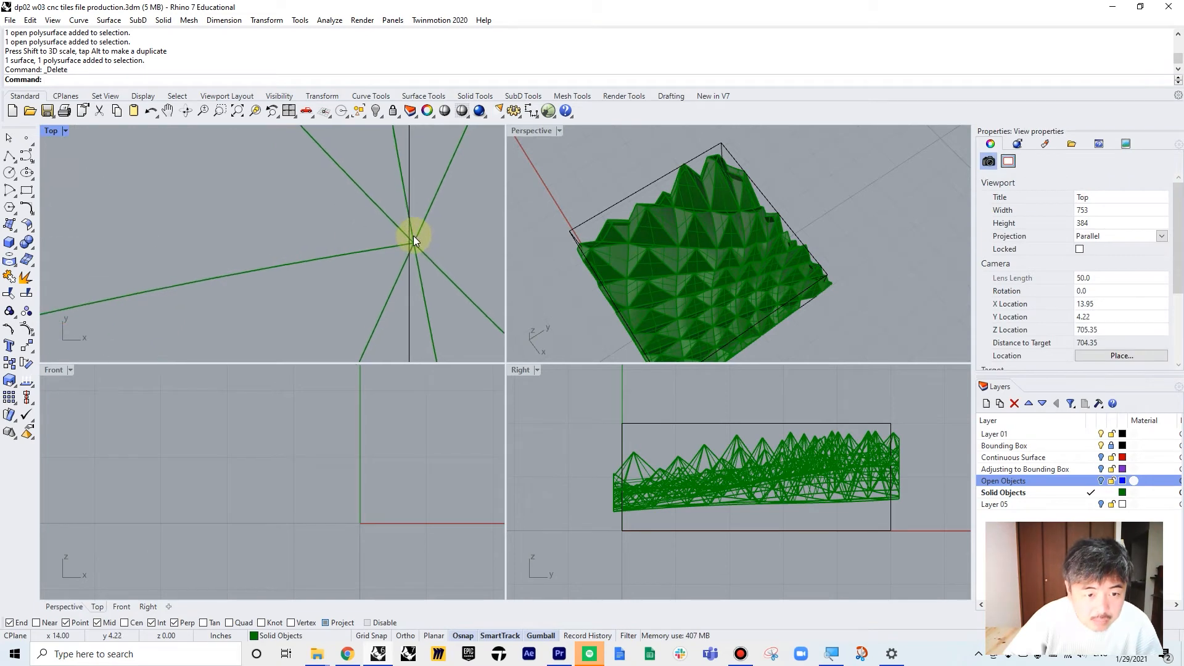
click(415, 242)
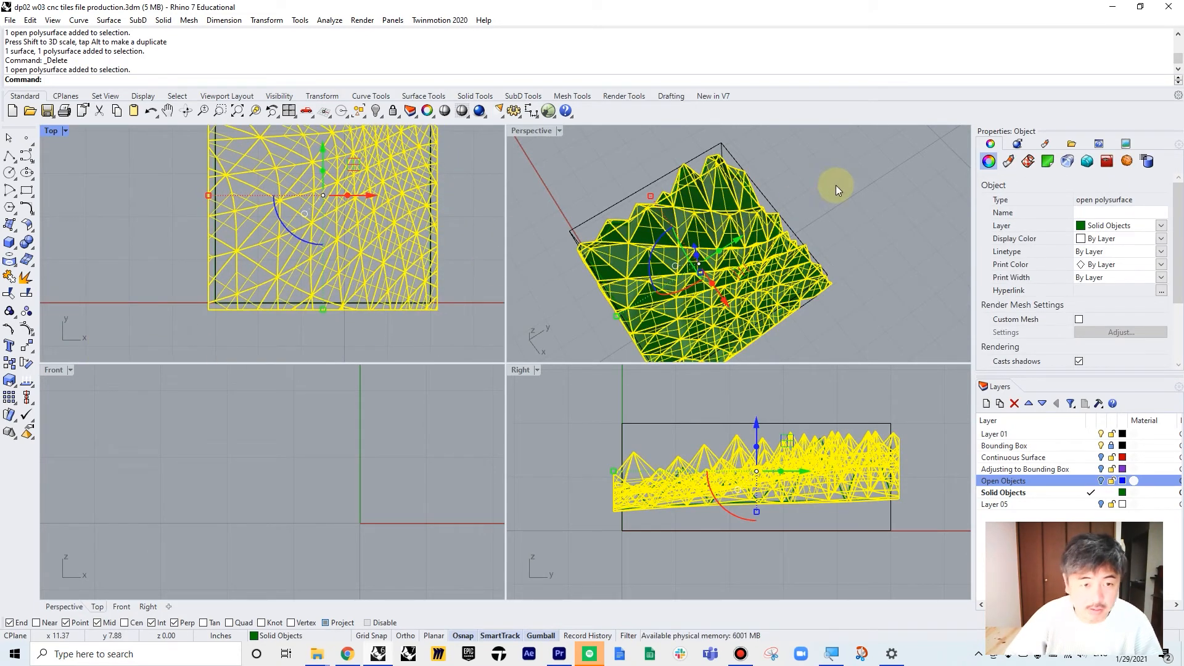
Step: Draw a box on the green tile's bounding box corners, split it, and join the pieces
click(830, 251)
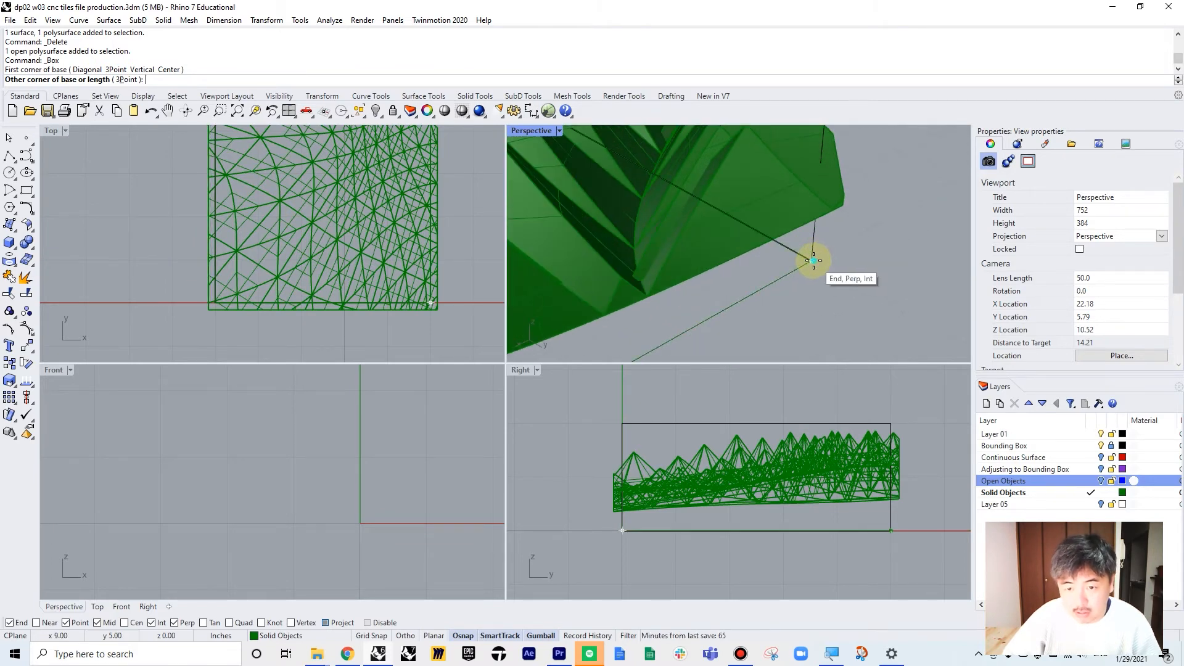
click(813, 260)
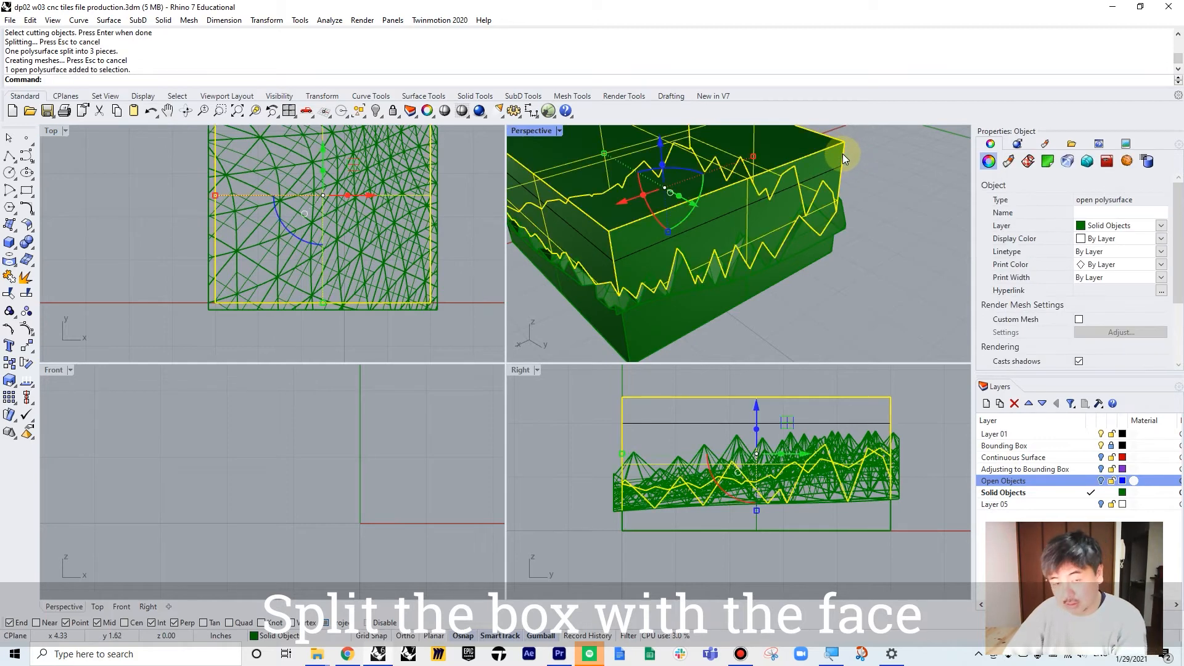
key(Delete)
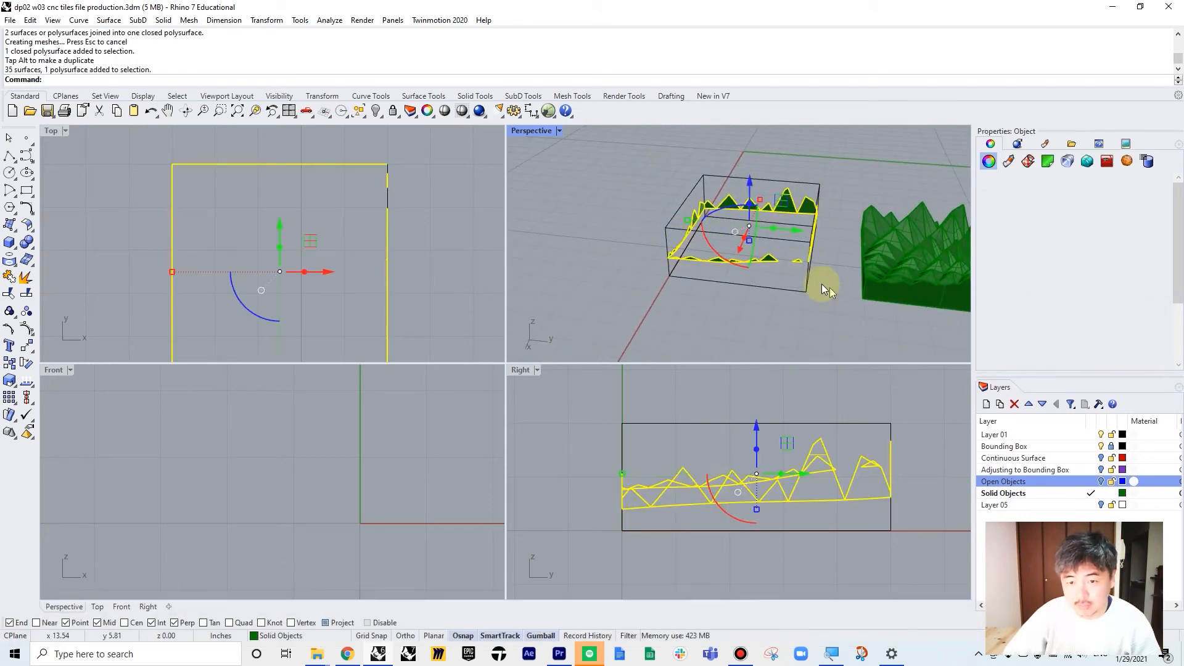
Step: Delete the leftover split pieces and turn on the other tile layers beside the green solid
click(793, 255)
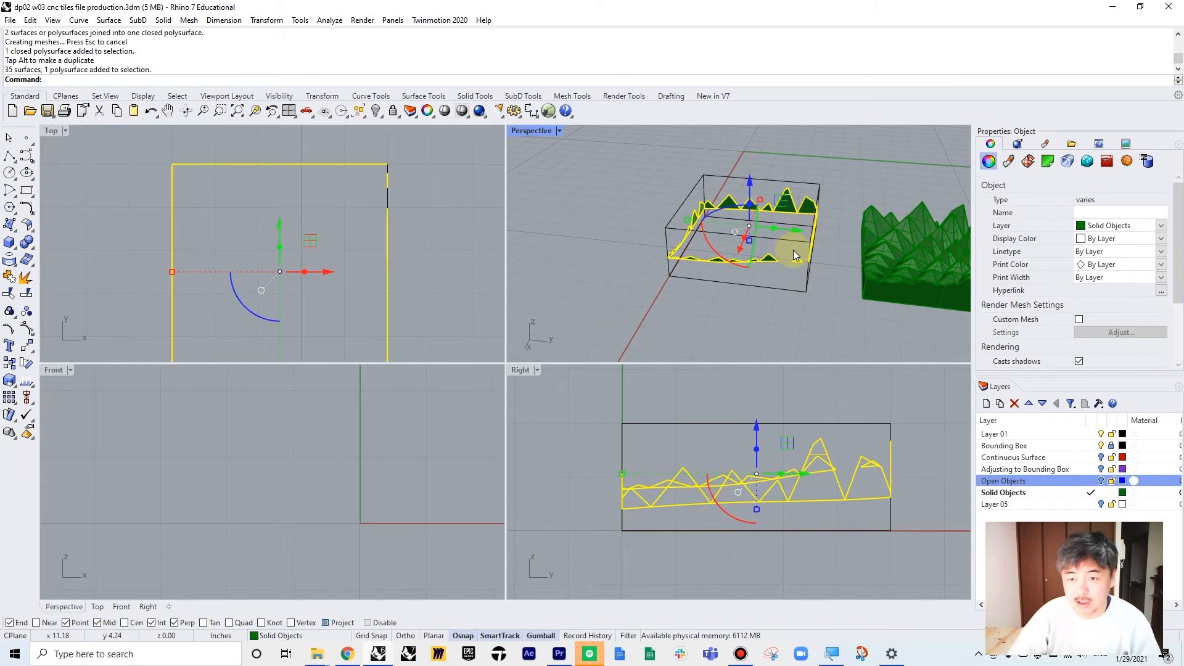
key(Delete)
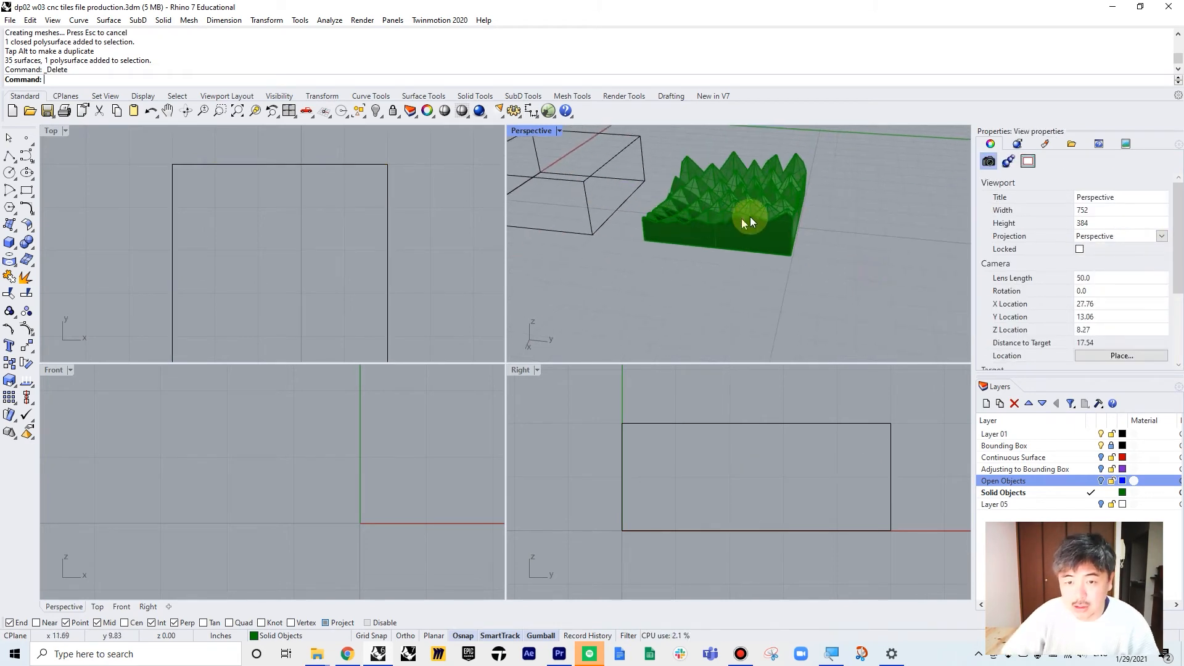
click(747, 219)
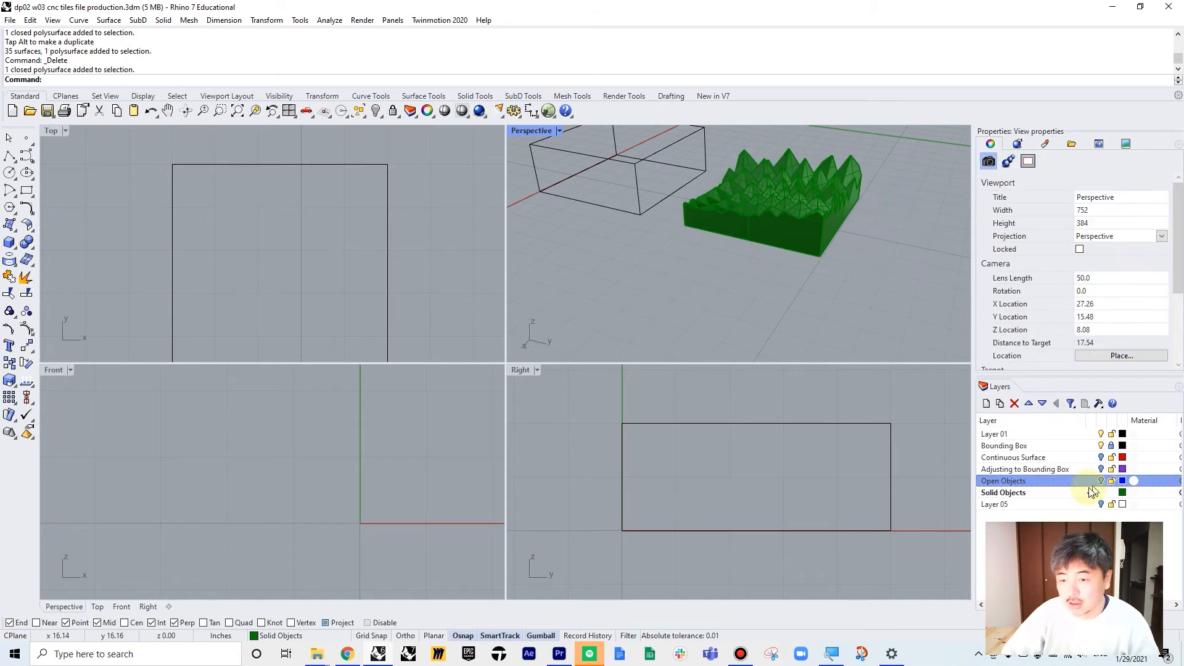
click(1101, 481)
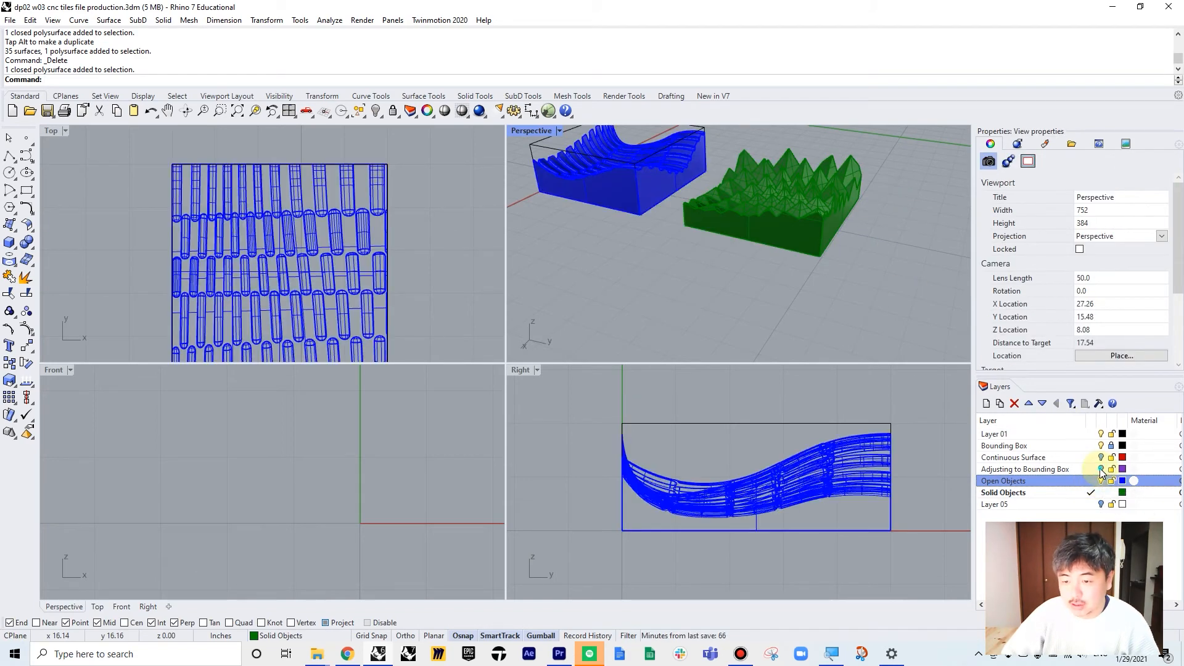
click(1014, 457)
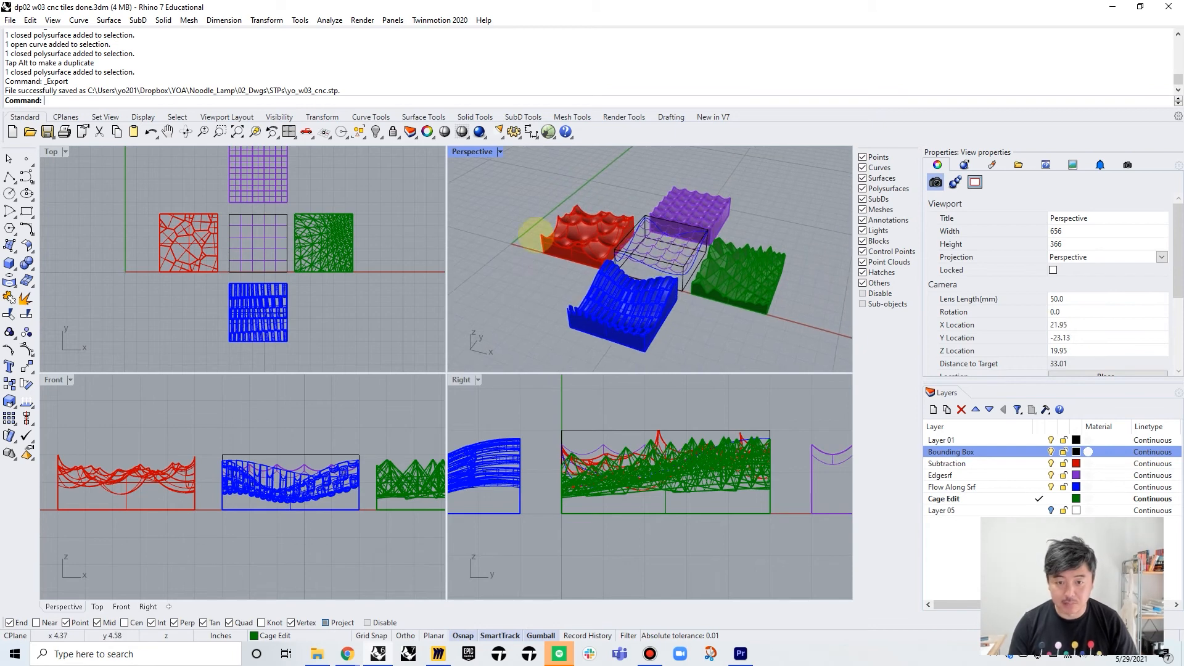
Step: Select the red tile solid, maximize Perspective, and start Export Selected
click(189, 243)
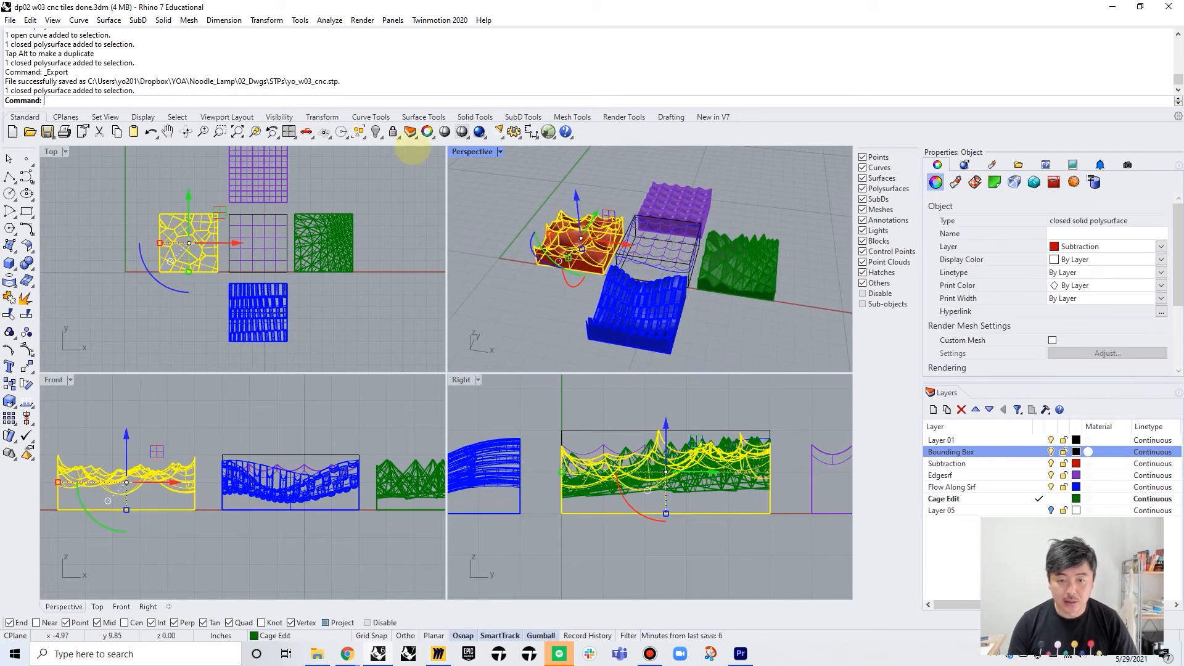
double_click(471, 152)
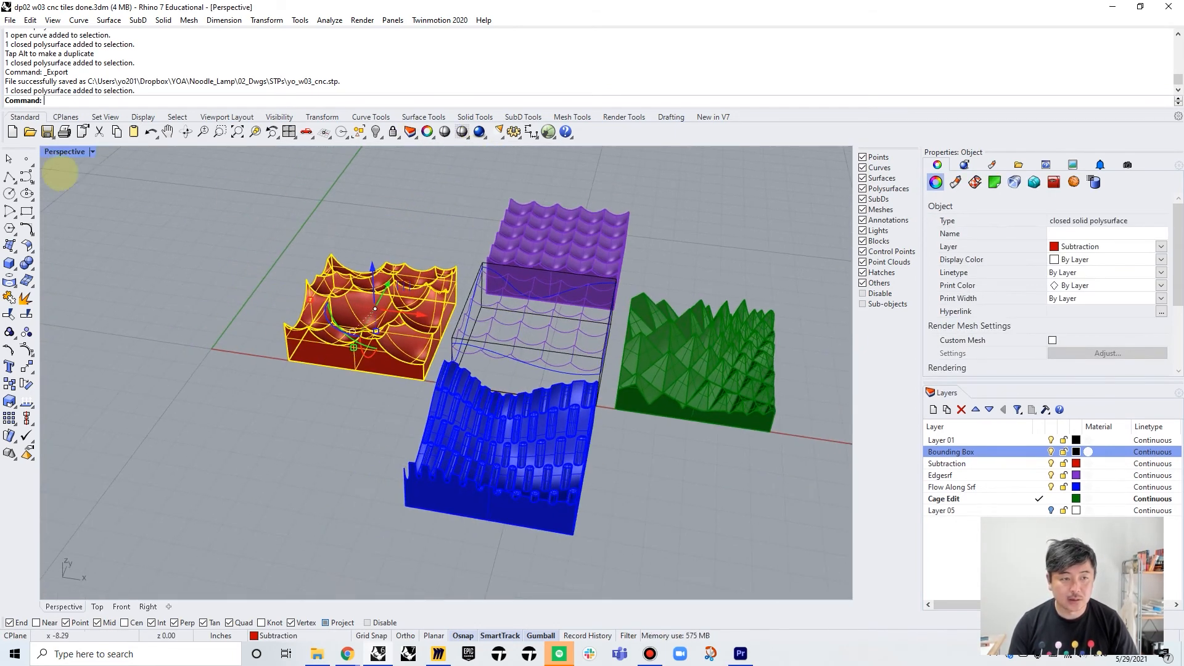
click(30, 20)
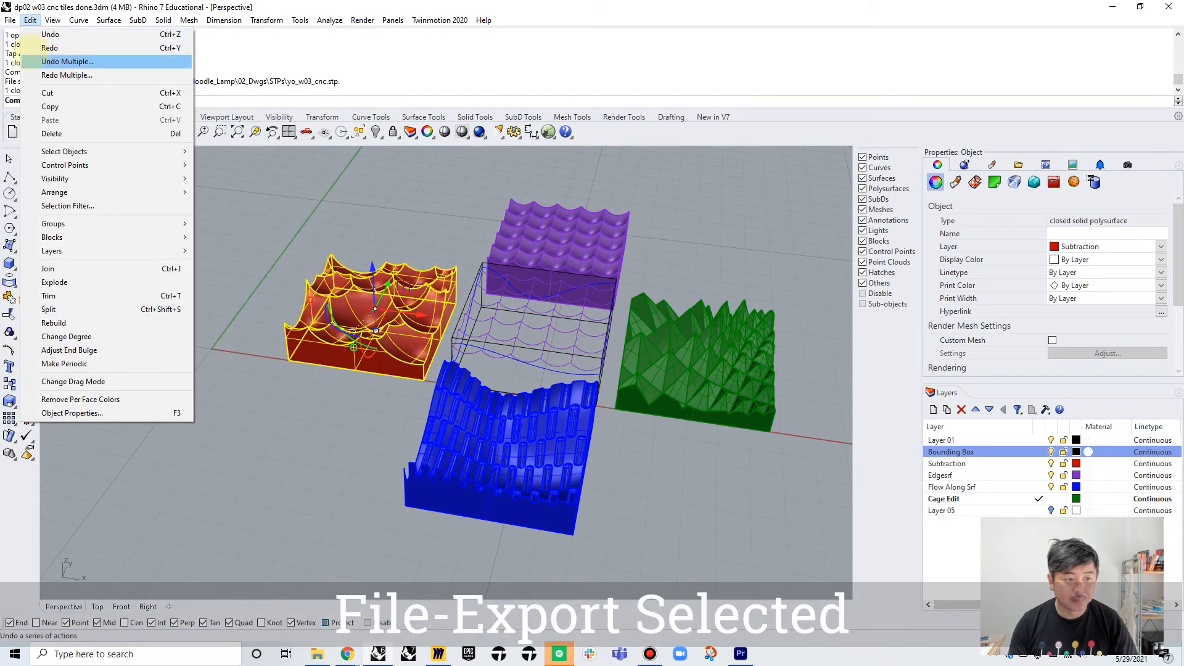
click(10, 19)
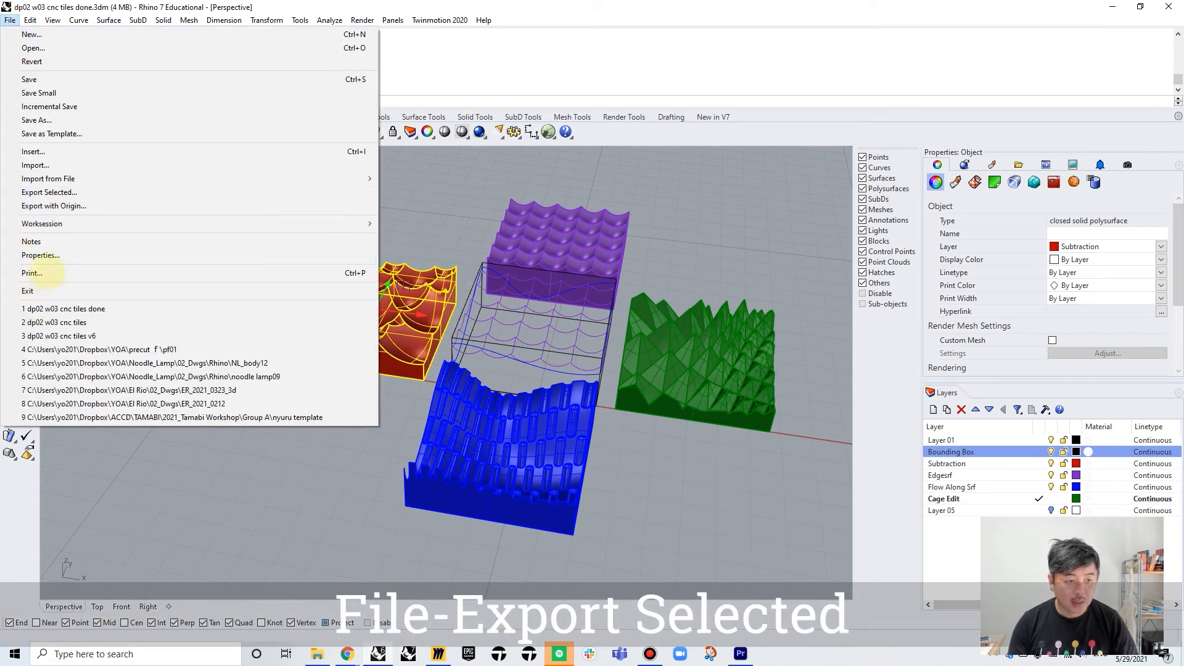
click(50, 191)
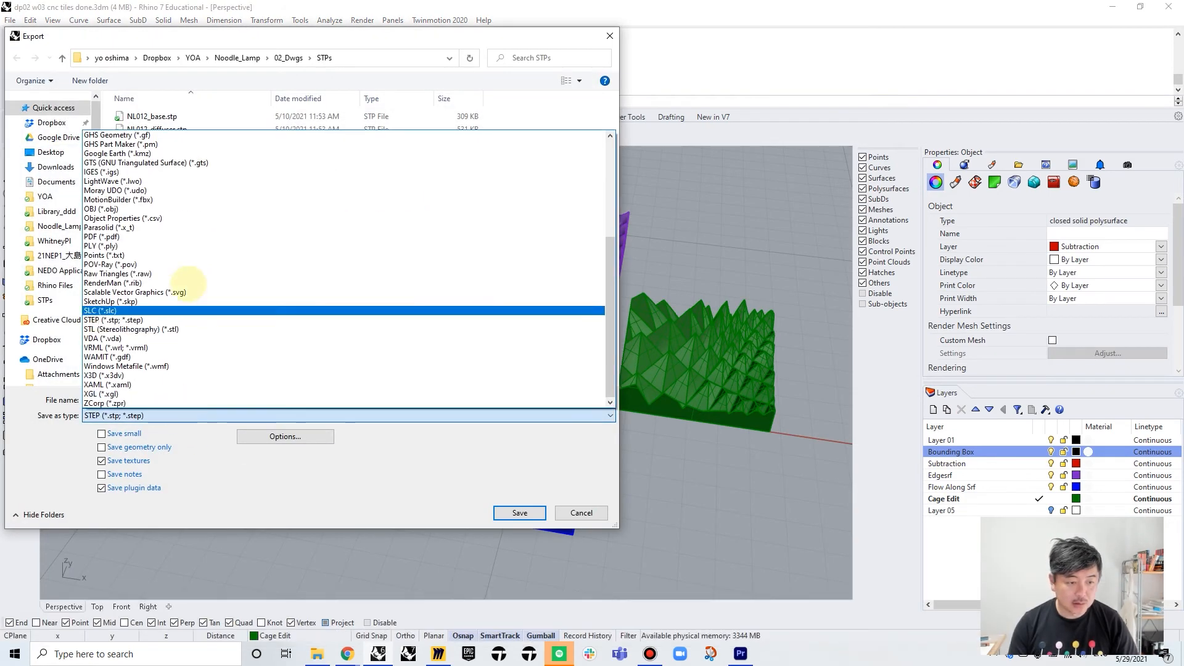
Step: Export the red tile as STEP file yo_w03_cnc01.stp with default options
click(111, 320)
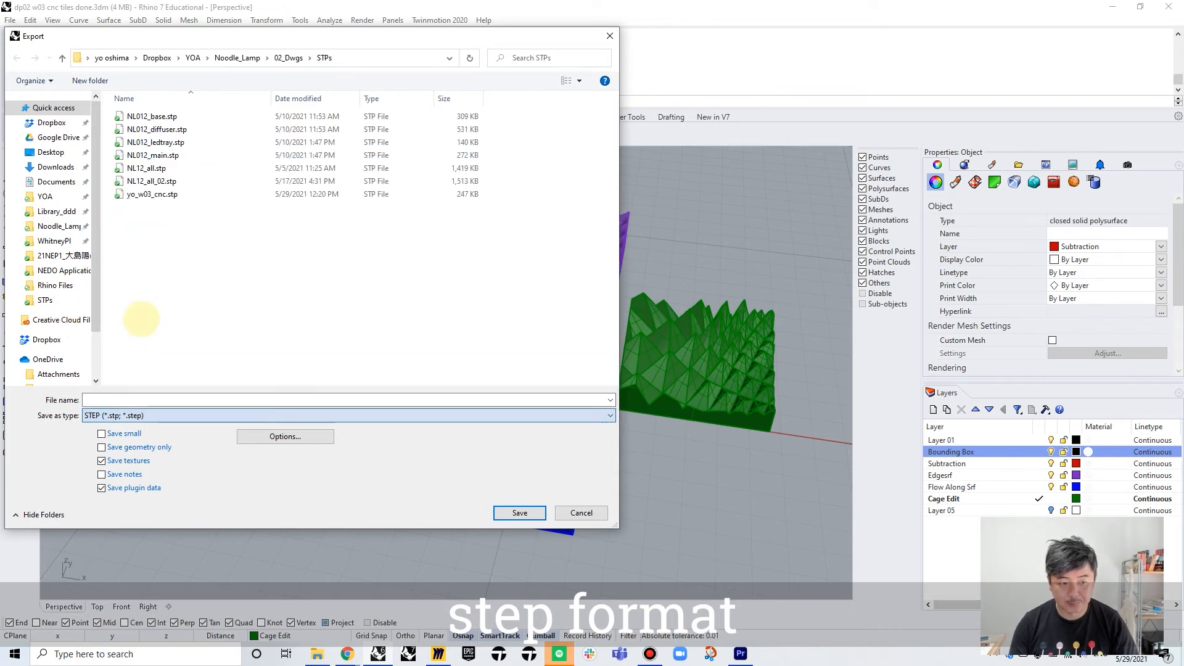
click(339, 400)
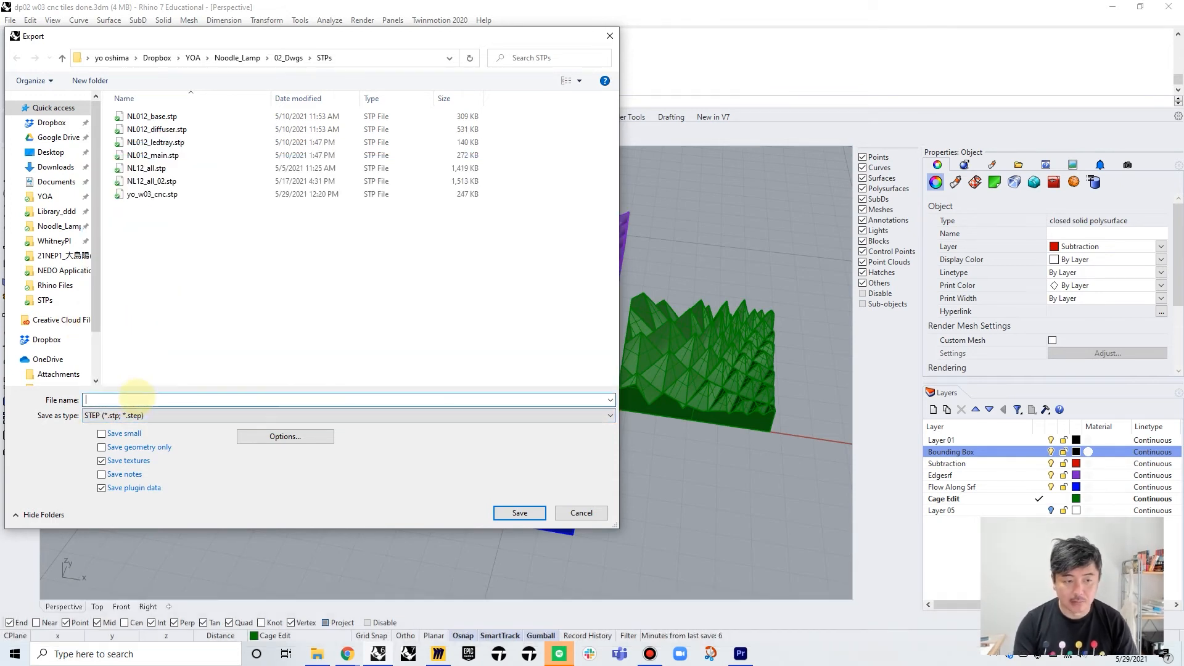
text(yo_)
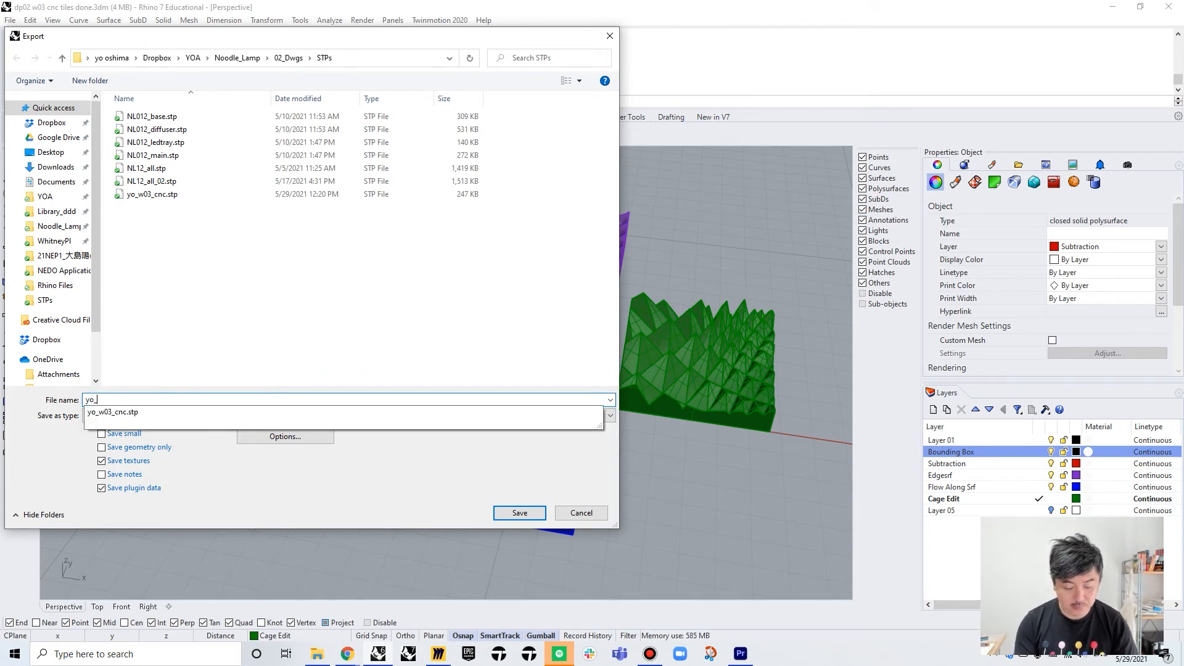
text(w03)
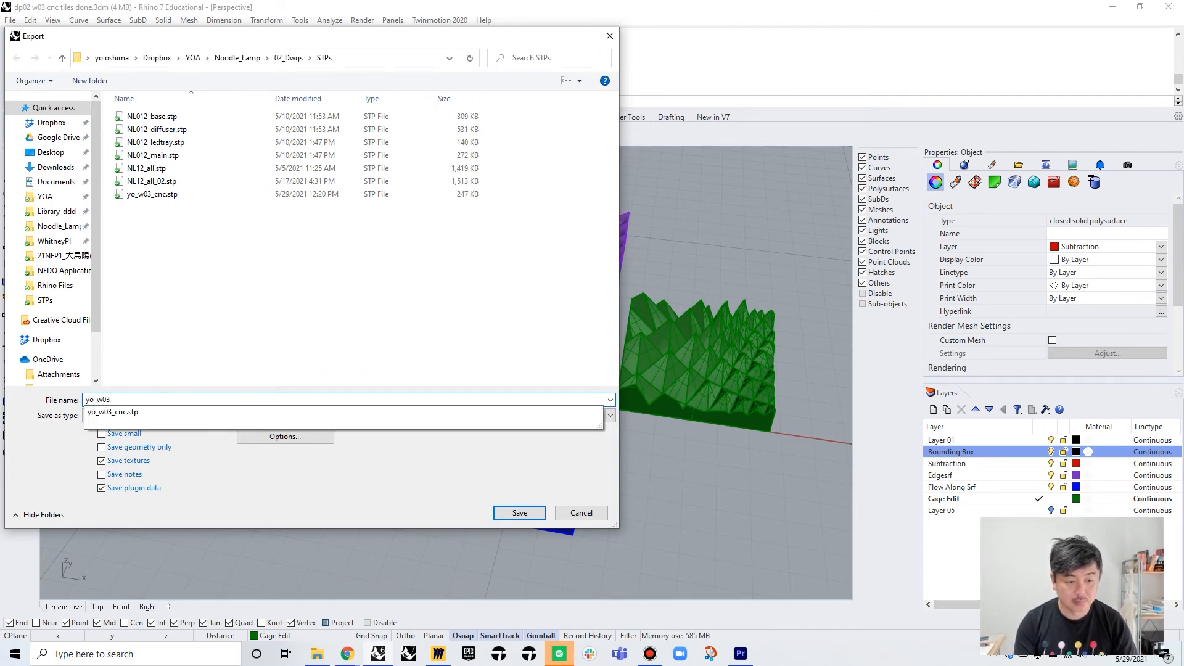
text(_cnc)
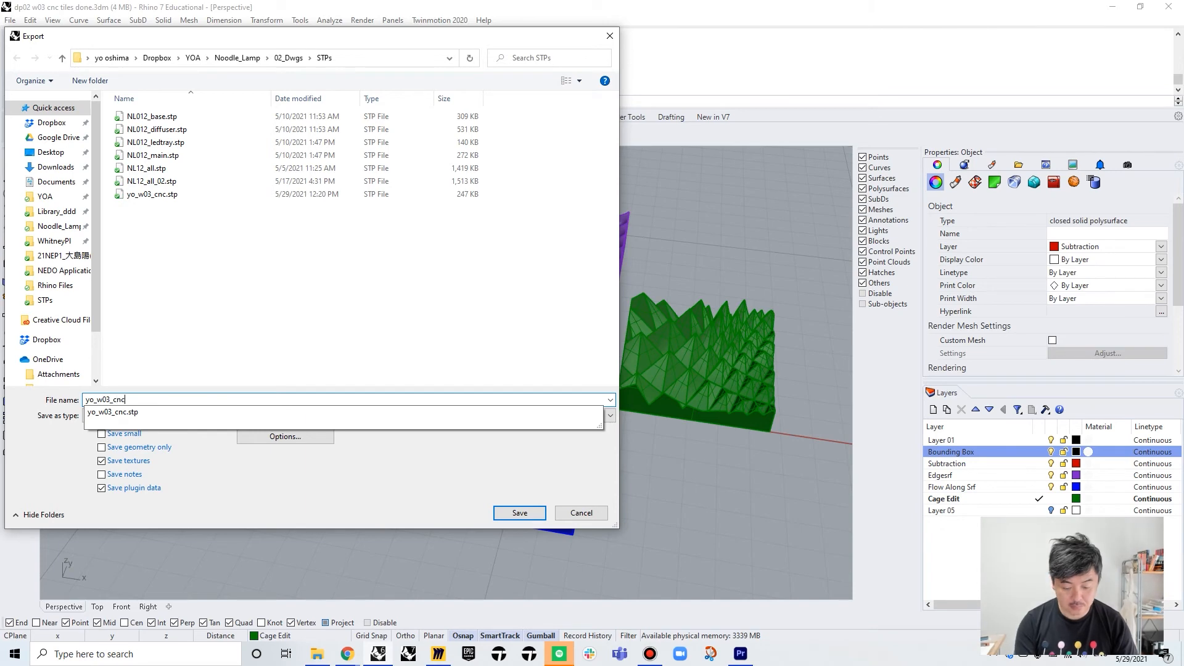
text(01)
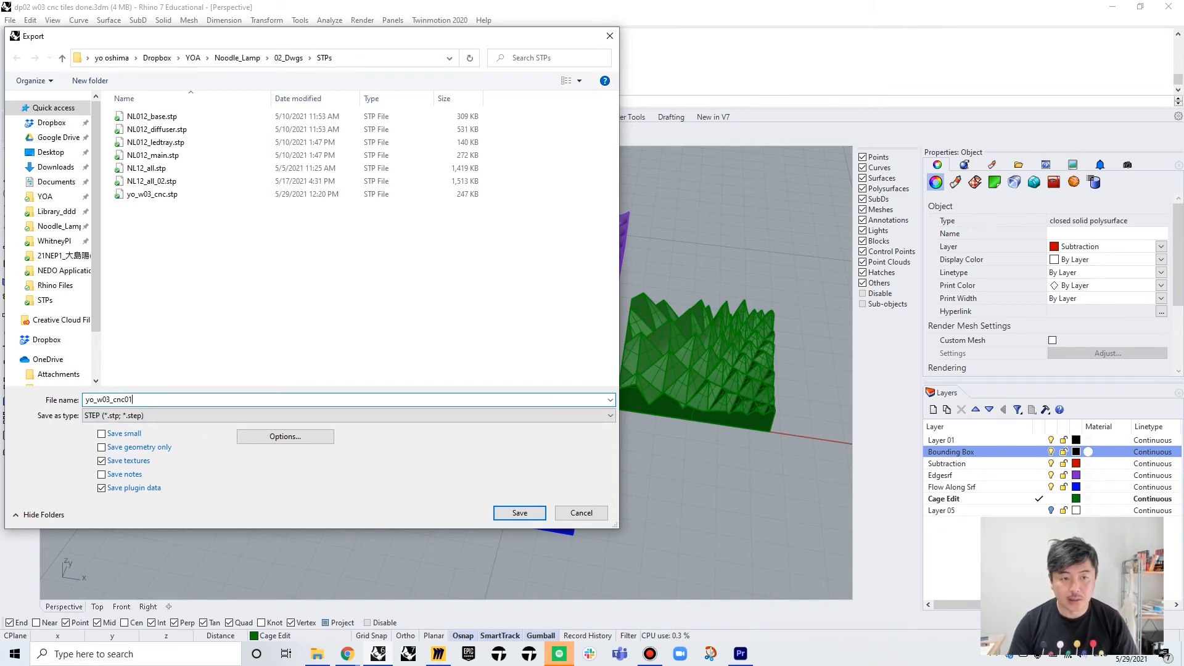
click(519, 513)
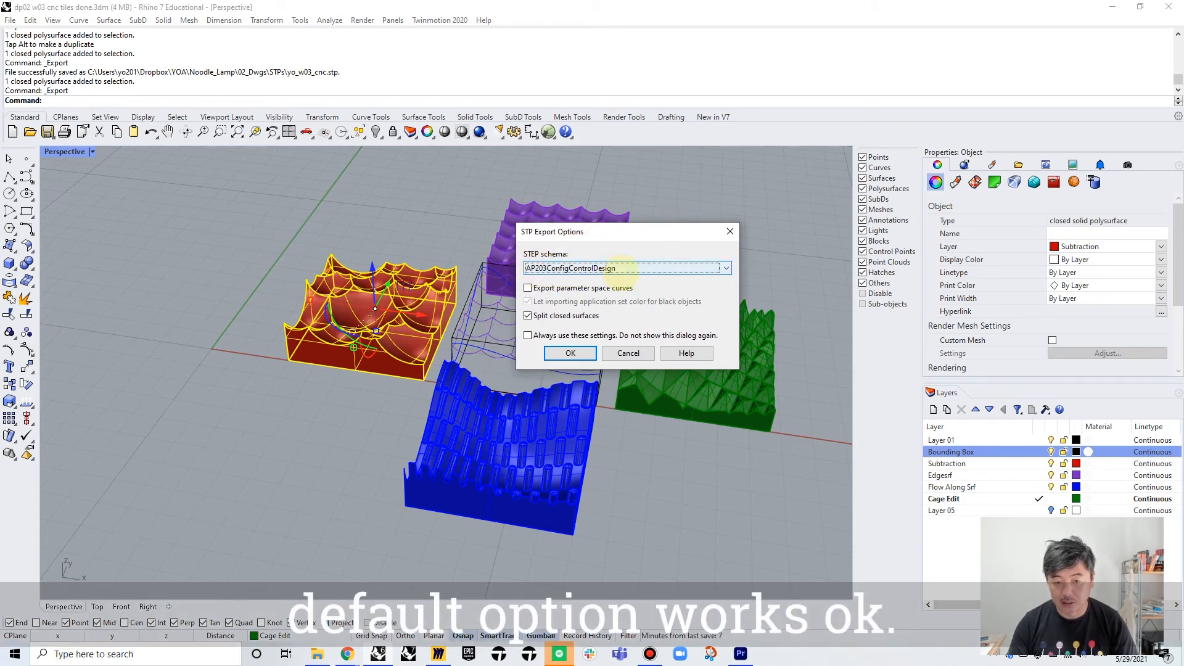
click(570, 352)
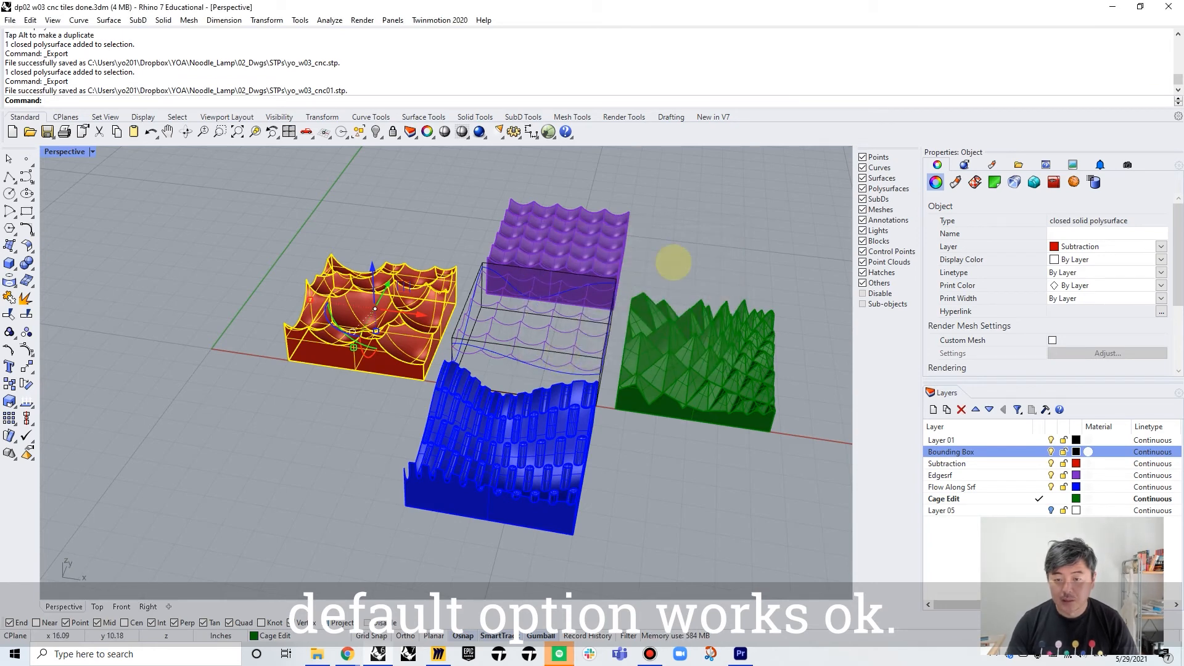